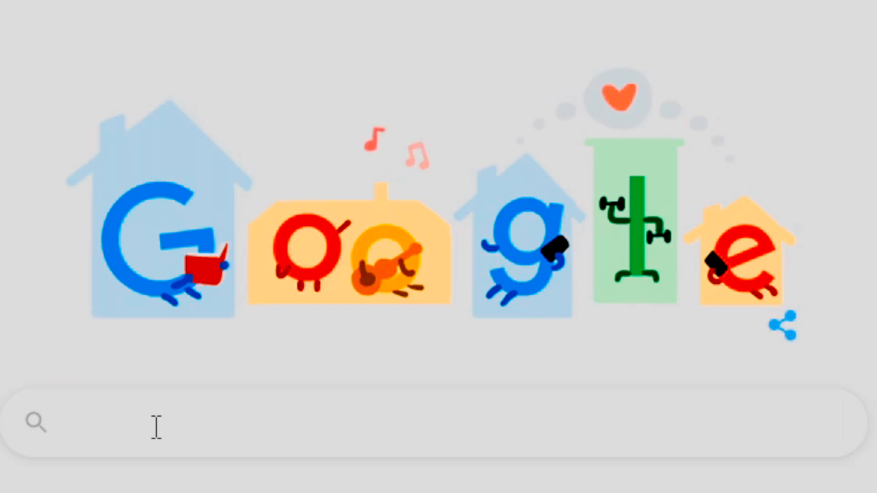
Google 'DarkRP Modification' and open the FPtje/darkrpmodification GitHub repository result
text(DarkRP Modi)
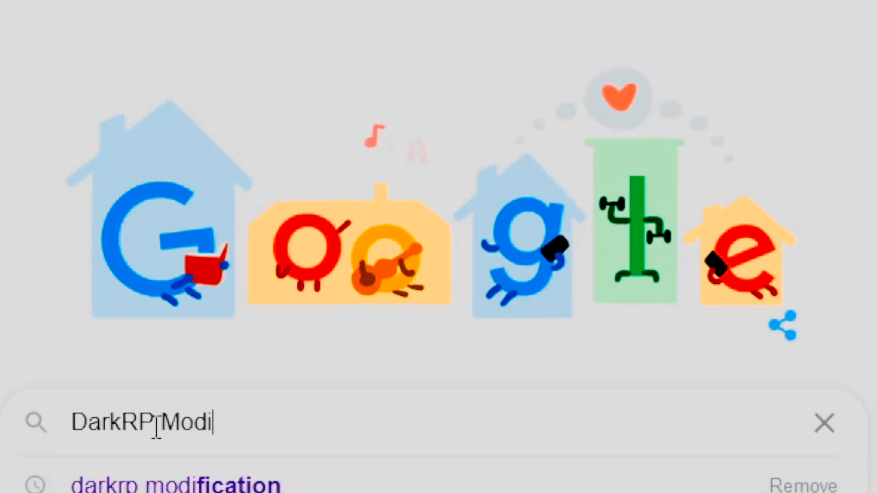
text(fication)
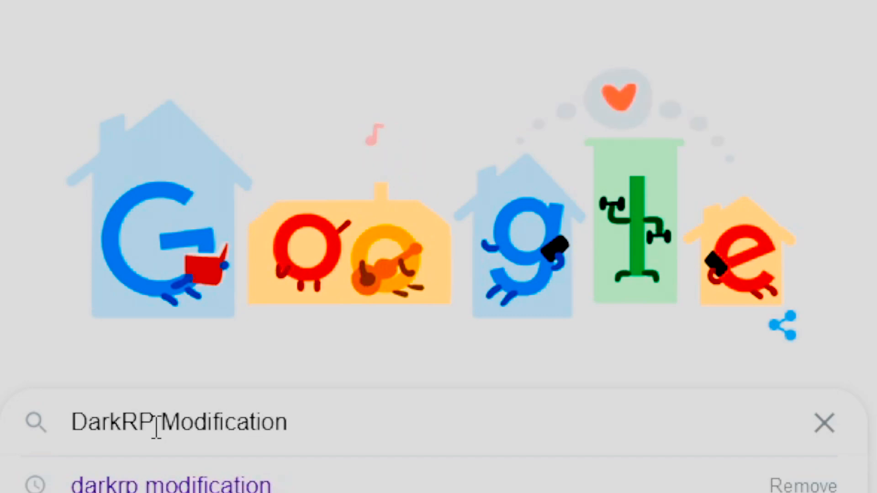
key(Enter)
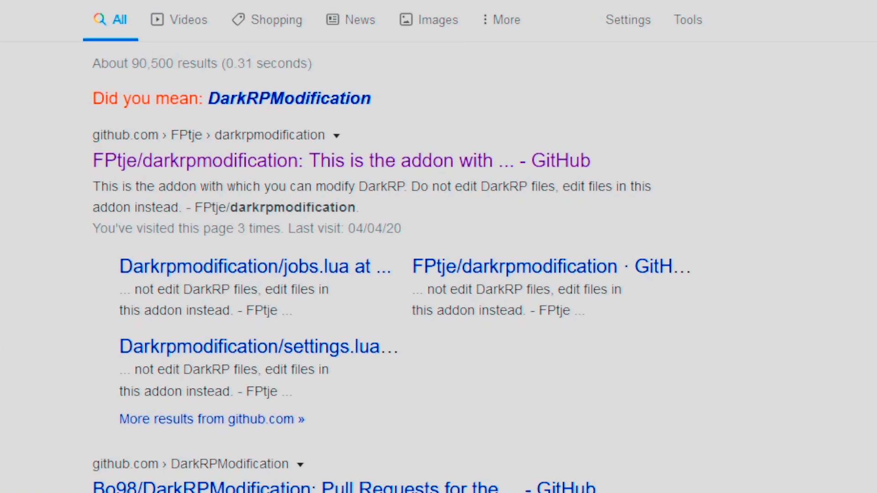
mouse_move(420, 127)
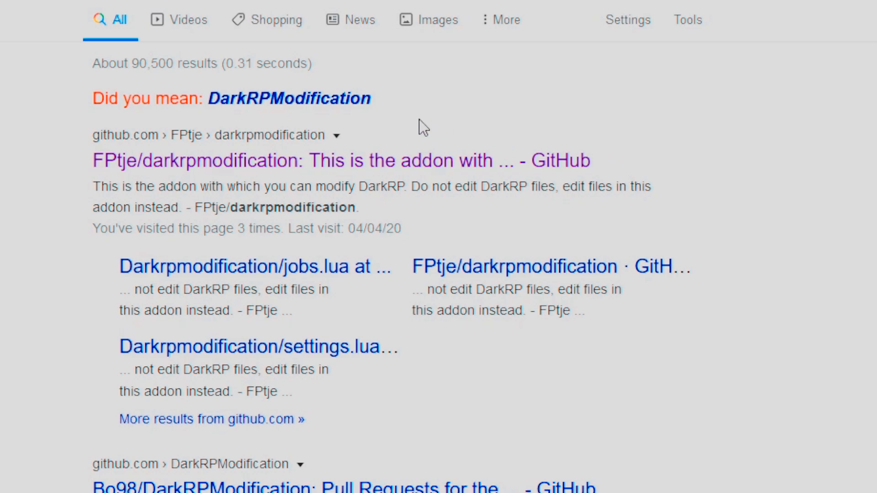
mouse_move(652, 146)
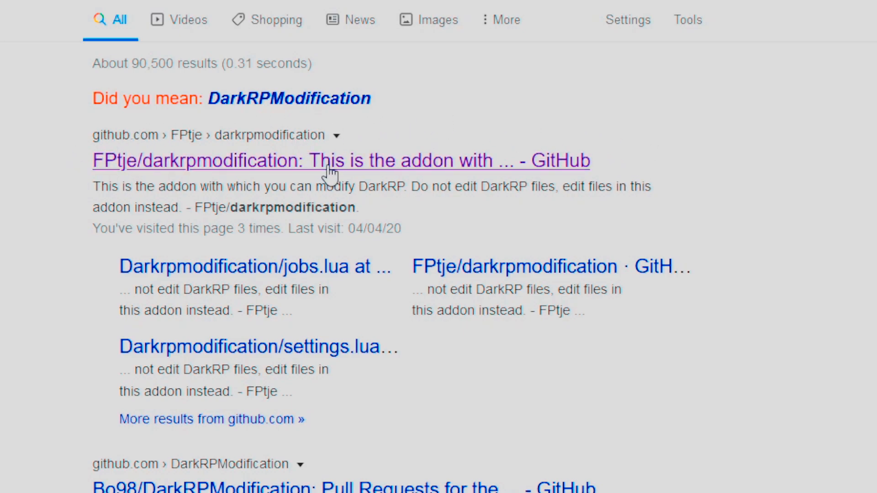
click(331, 160)
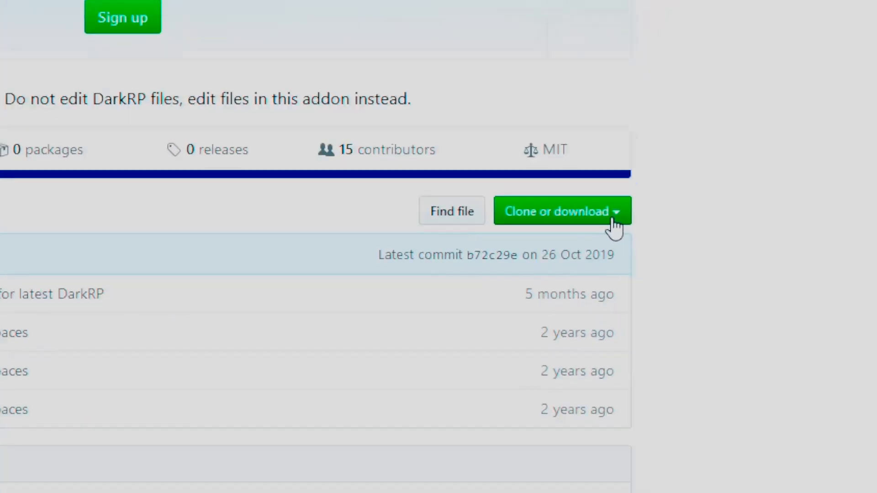
Save the repository as darkrpmodification-master.zip via Download ZIP
click(562, 210)
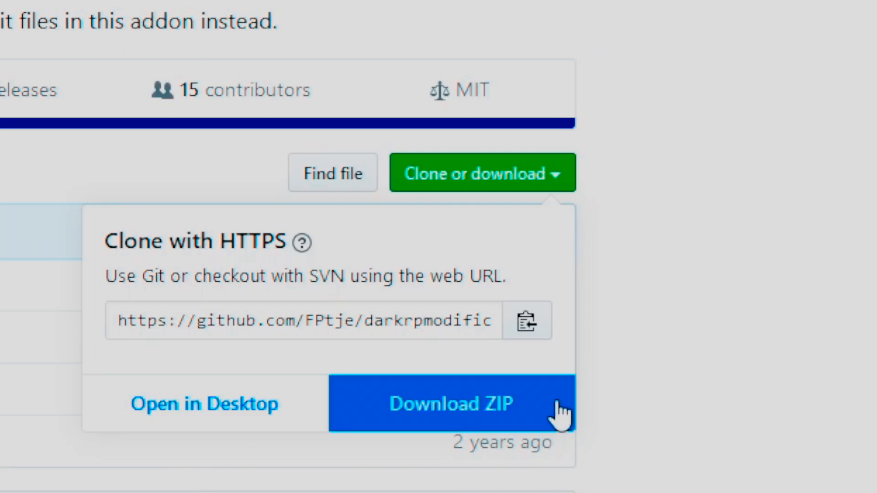
click(451, 404)
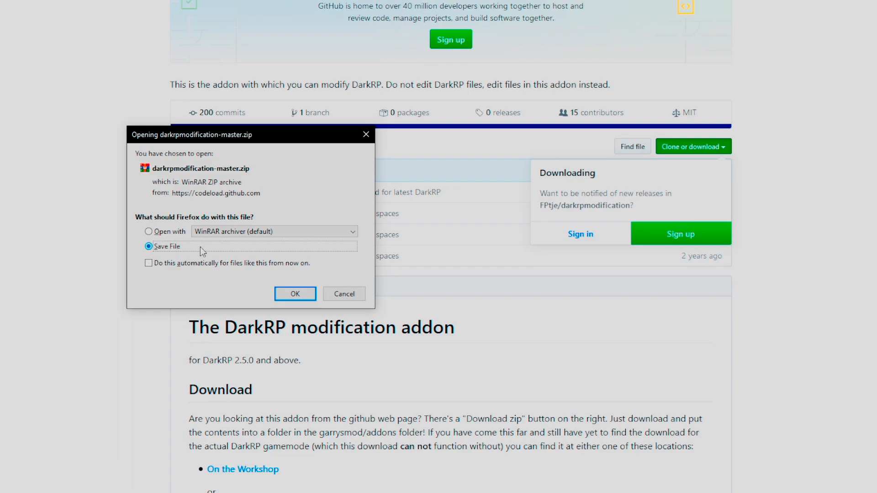
click(295, 294)
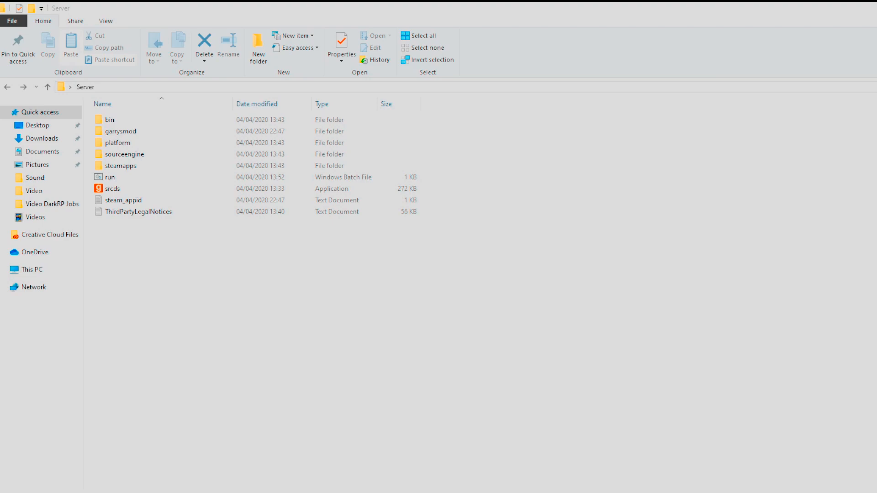
Open garrysmod/addons/darkrpmodification-master/lua/darkrp_customthings/jobs.lua in Notepad++
click(120, 131)
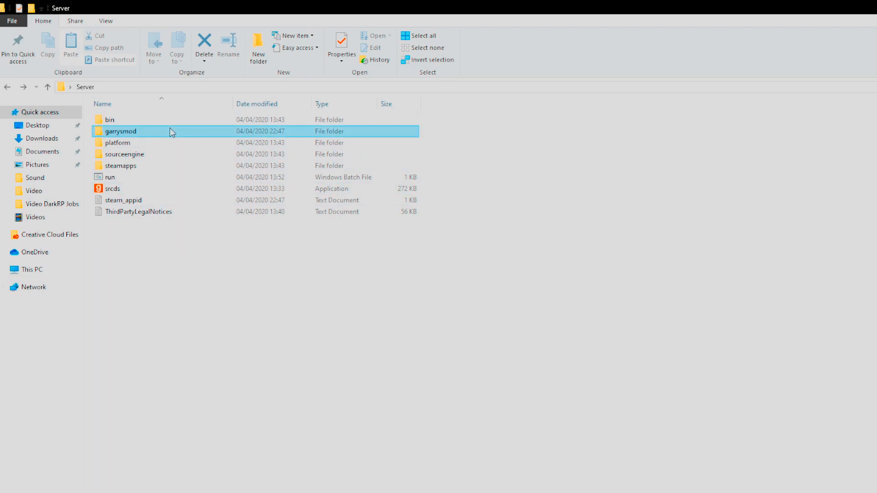
double_click(121, 131)
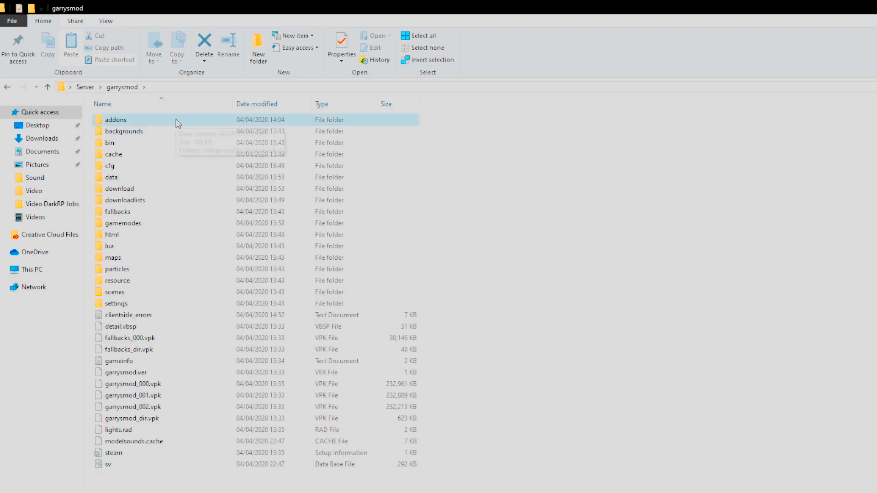
double_click(116, 120)
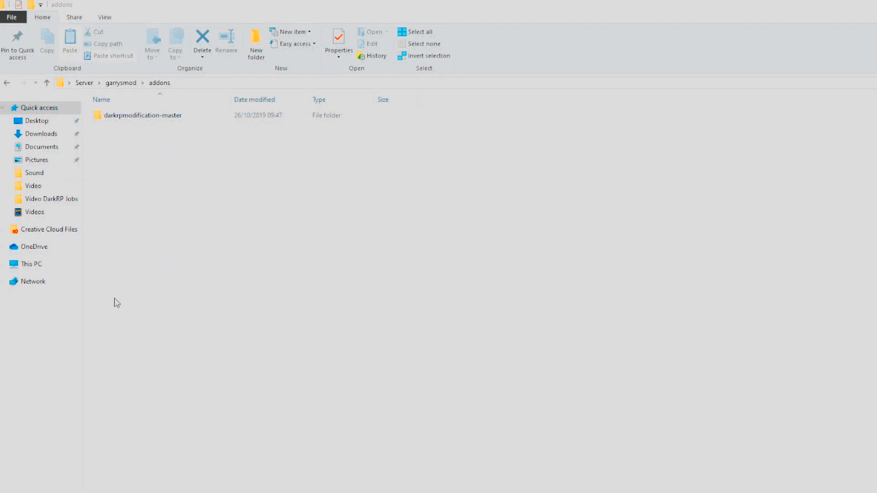
double_click(142, 115)
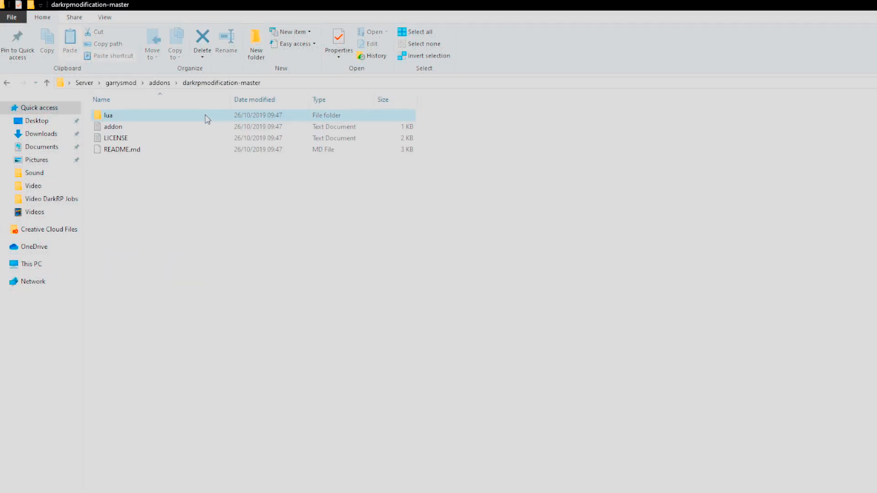
double_click(108, 115)
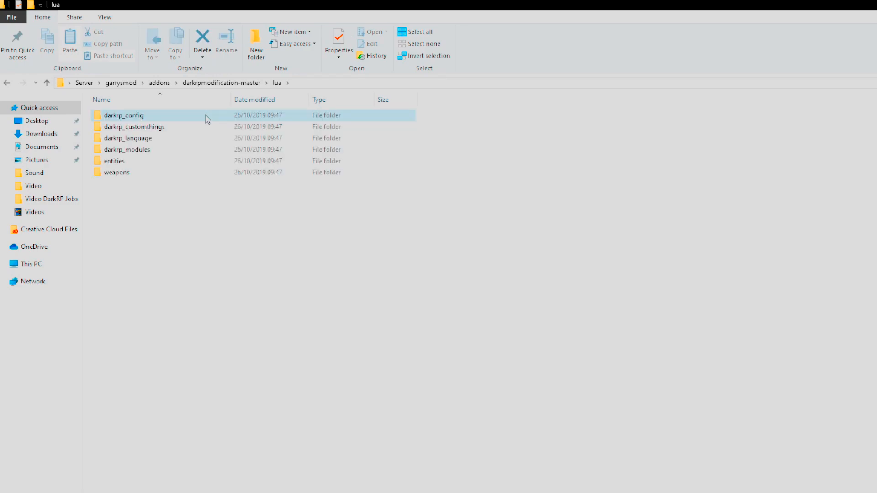
double_click(134, 126)
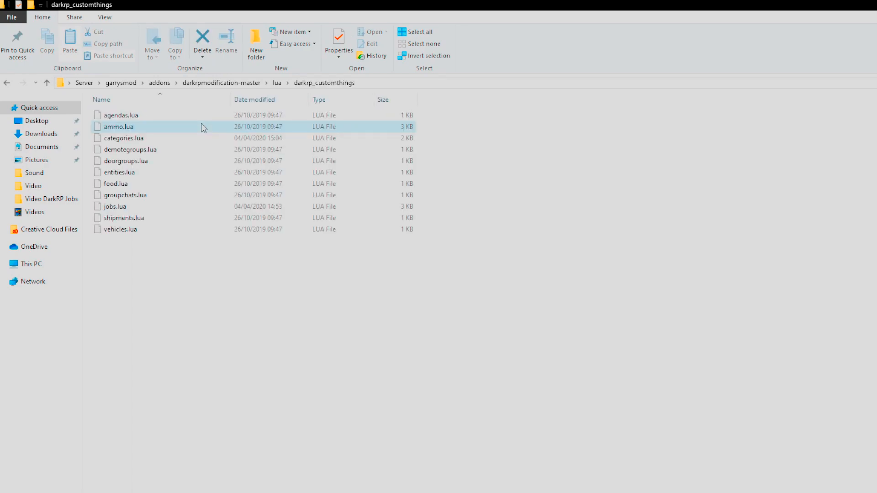
click(114, 206)
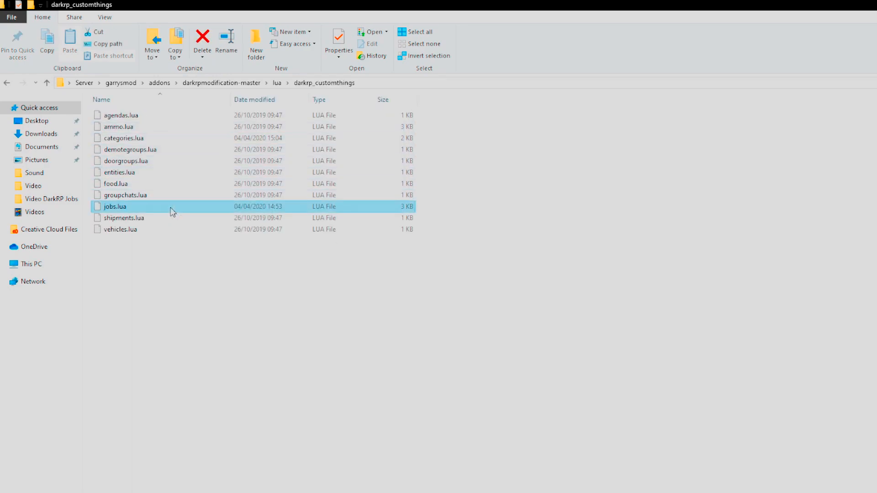
right_click(115, 206)
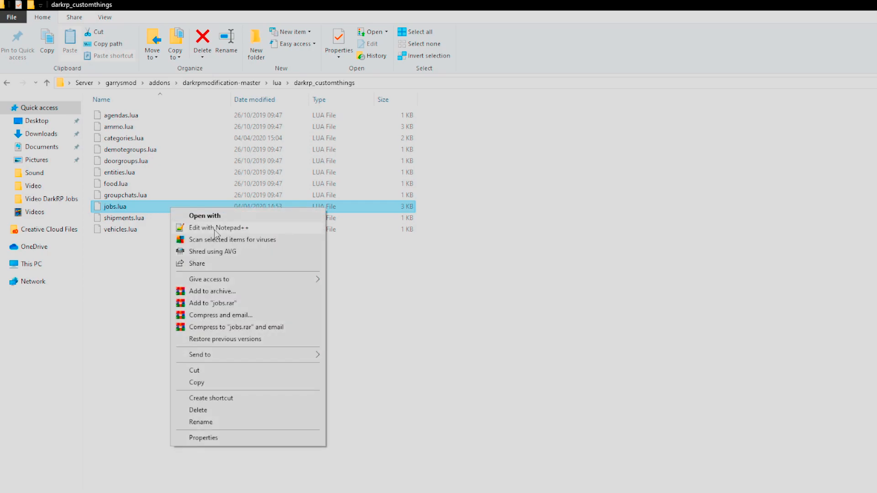
click(218, 228)
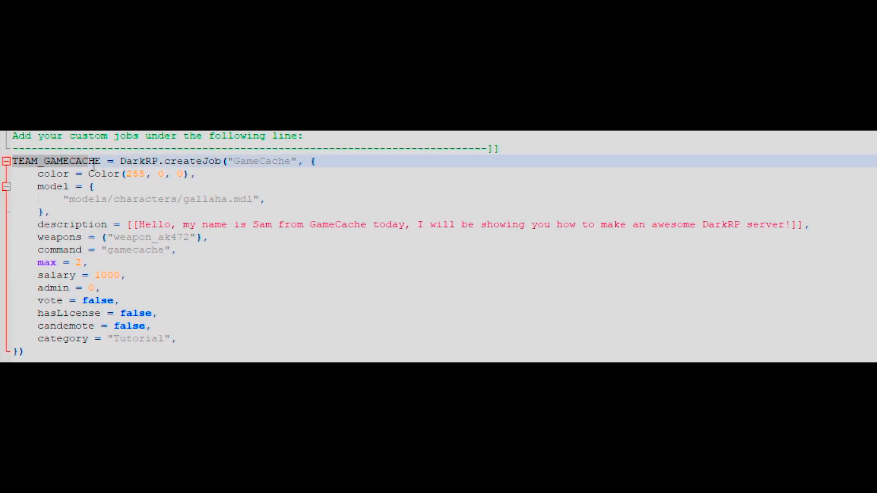
double_click(55, 162)
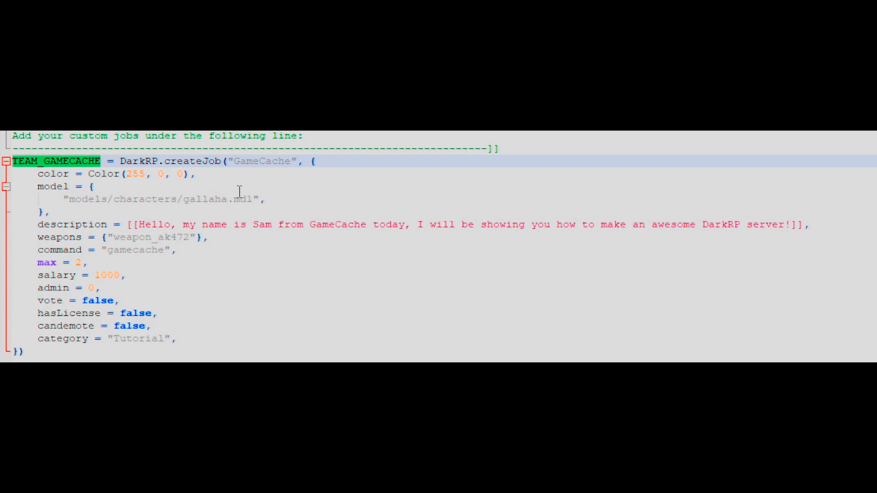
click(234, 161)
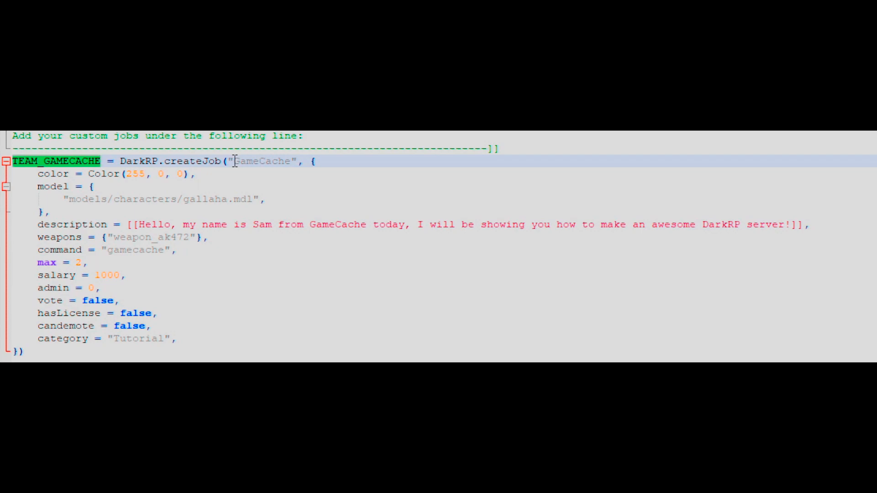
double_click(264, 161)
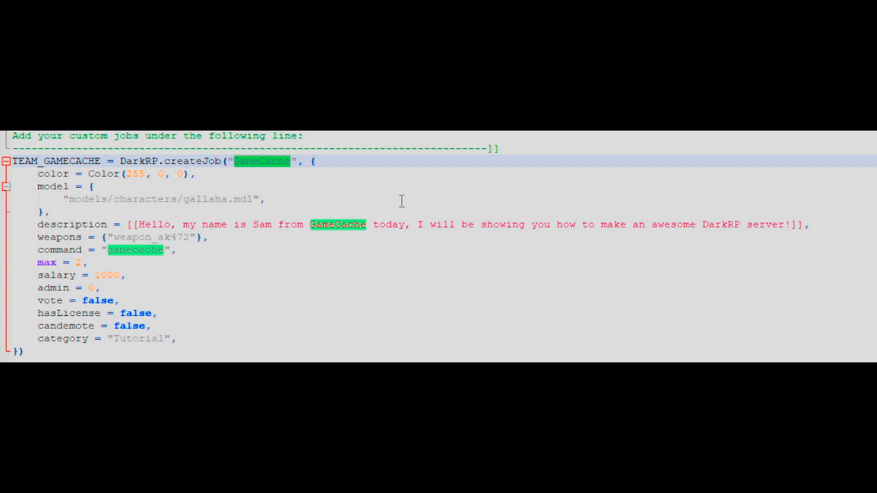
mouse_move(85, 207)
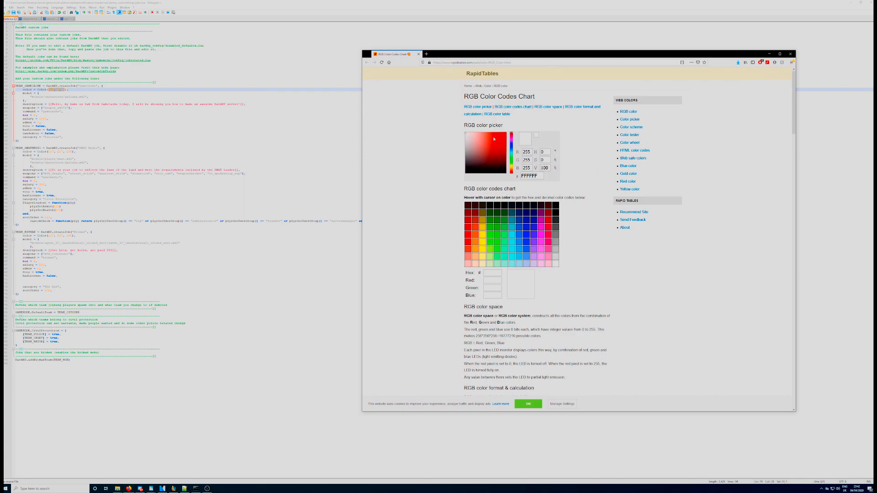
Pick a red shade in the RapidTables RGB color picker
click(503, 137)
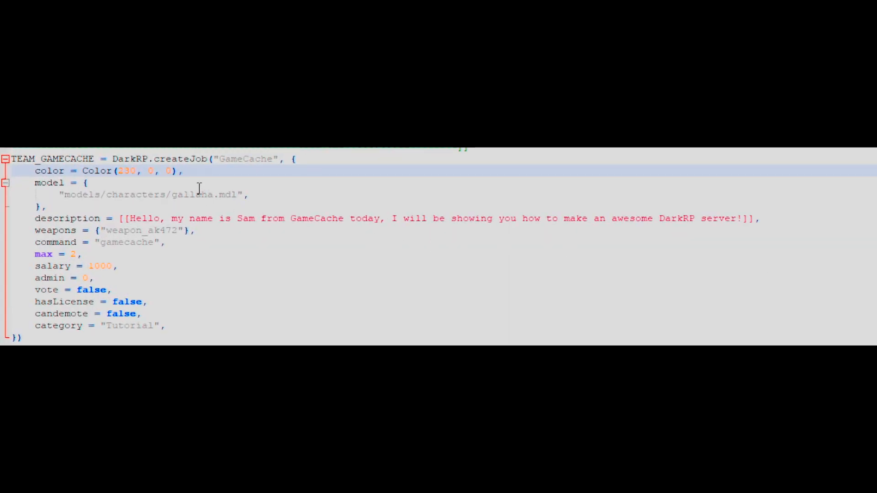
Change GameCache's colour to Color(230, 18, 18) and add more gallaha.mdl model lines
text(18)
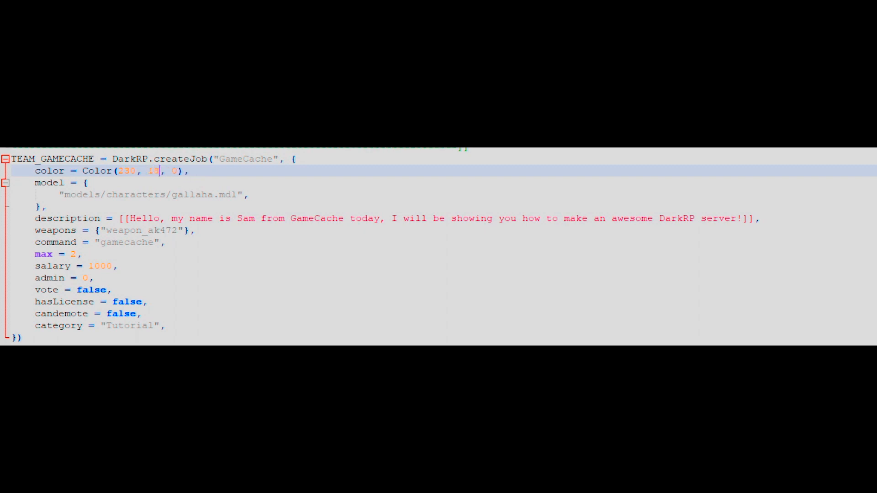
text(18)
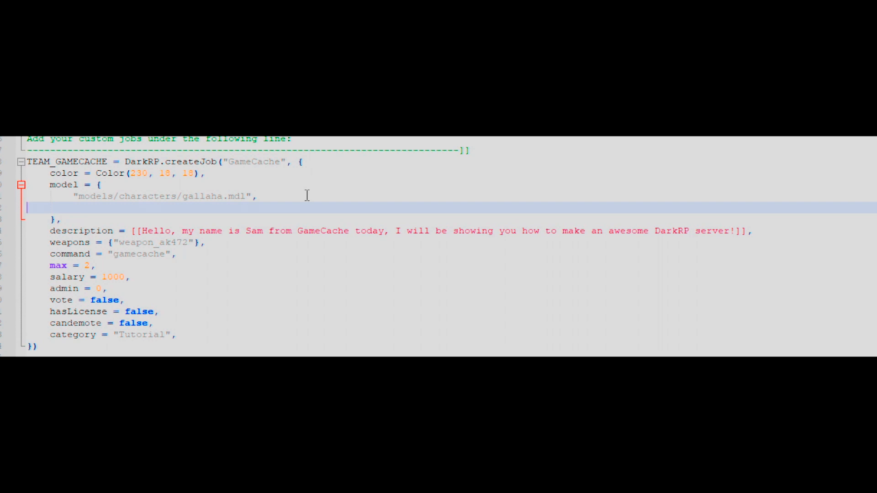
text("models/characters/gallaha.mdl",)
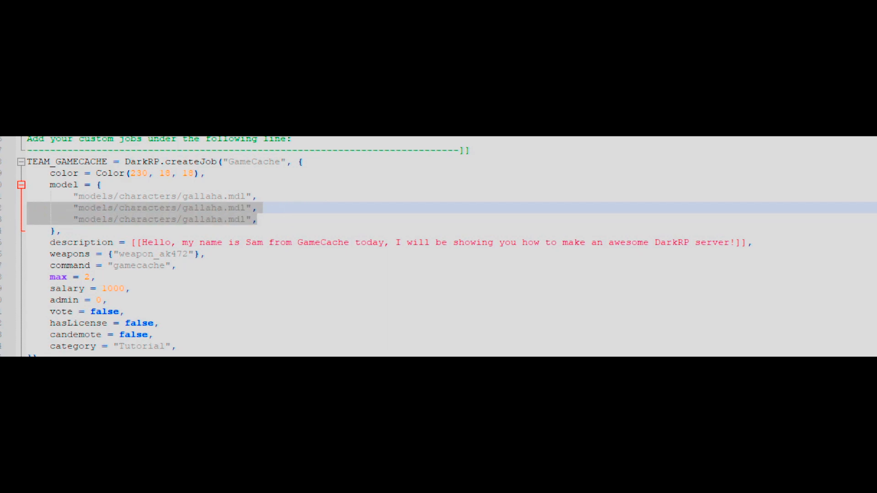
key(Delete)
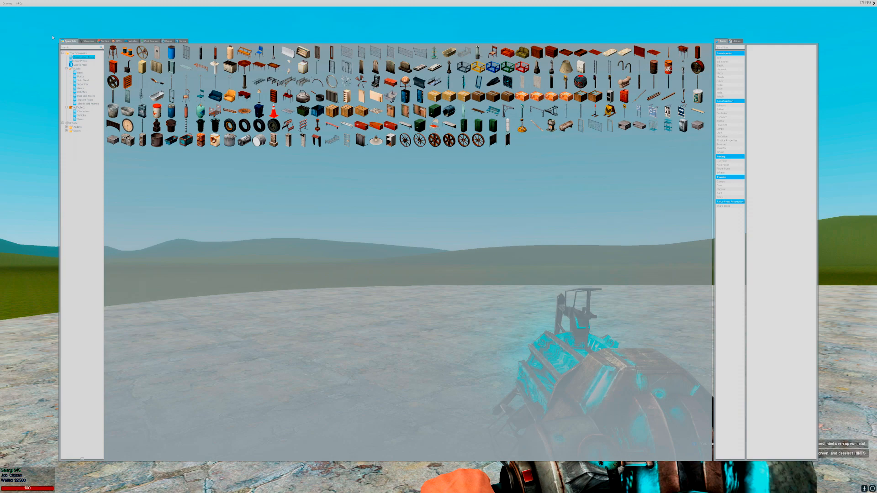
Copy a weapon's class name from the spawn menu Weapons list
click(87, 41)
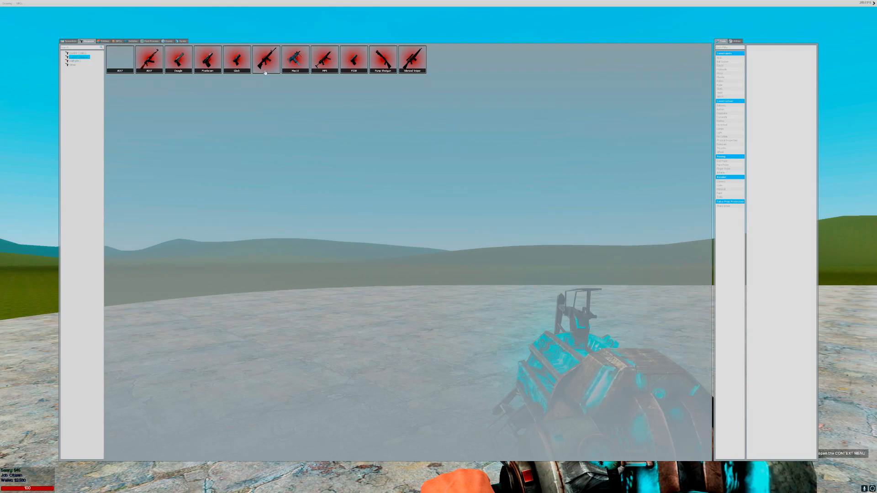
right_click(266, 58)
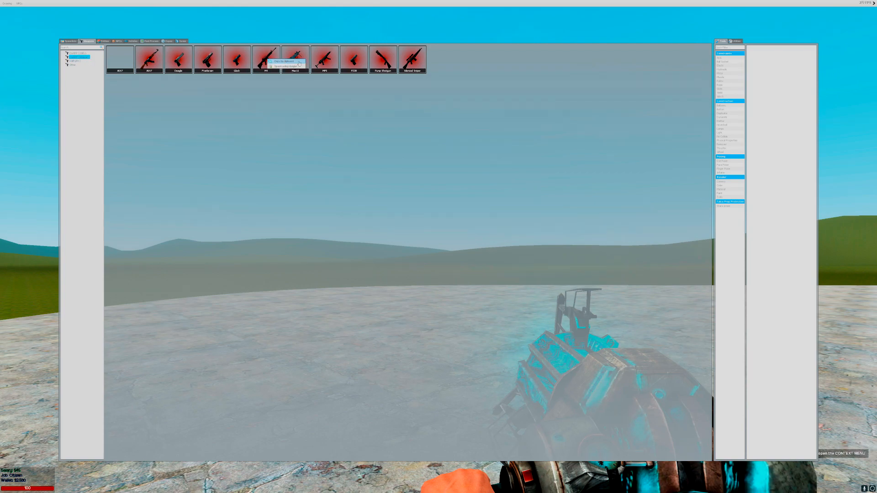
click(284, 61)
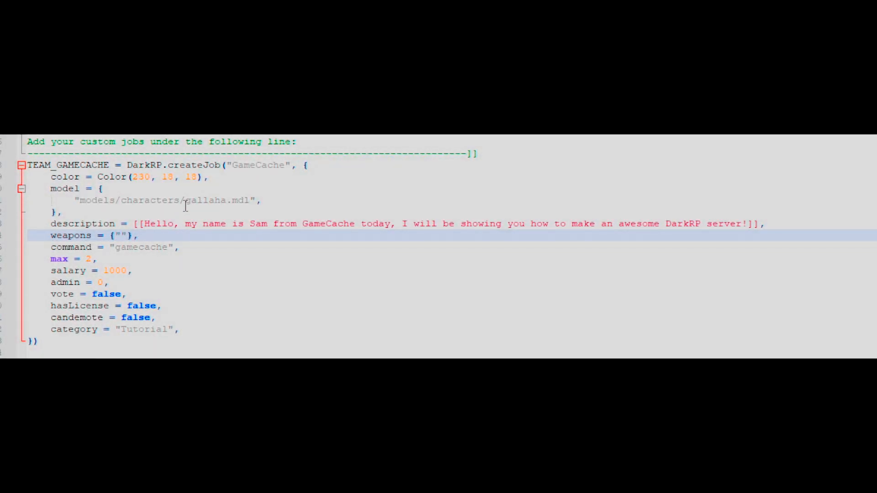
Put "weapon_m42" in GameCache's weapons table, trying then removing extra entries
text(weapon_m42)
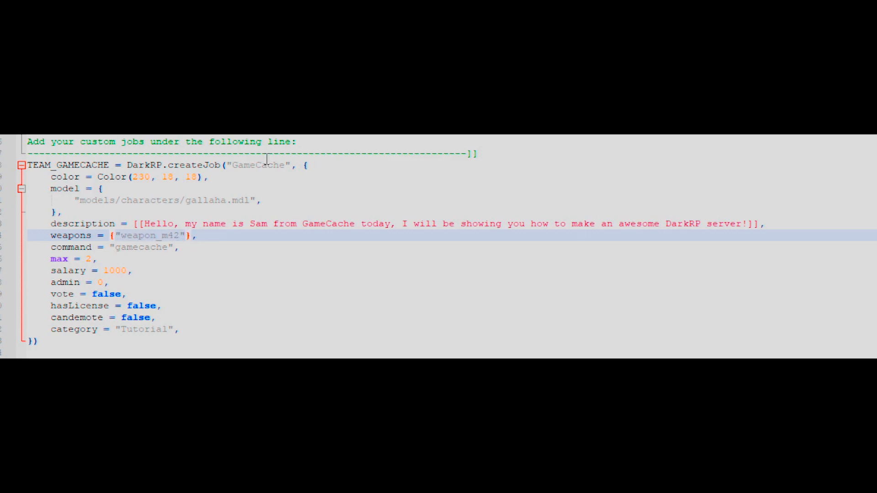
text(,"weapon_m42")
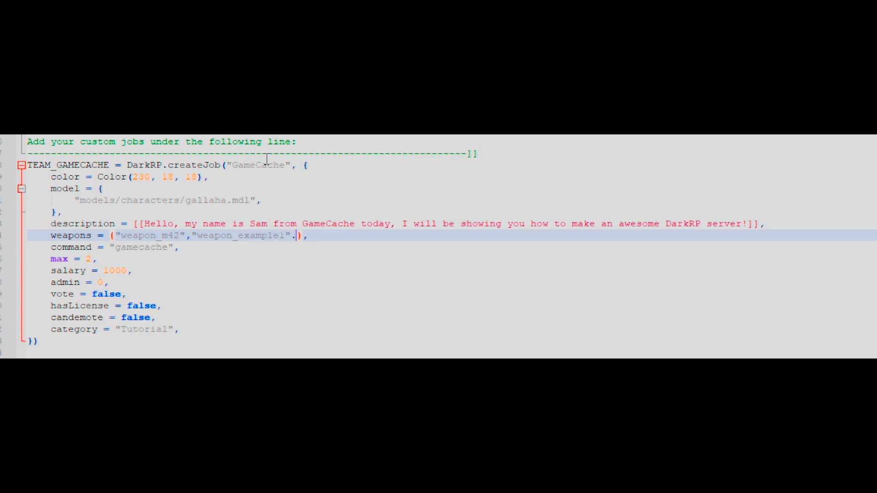
text("weapon_m42")
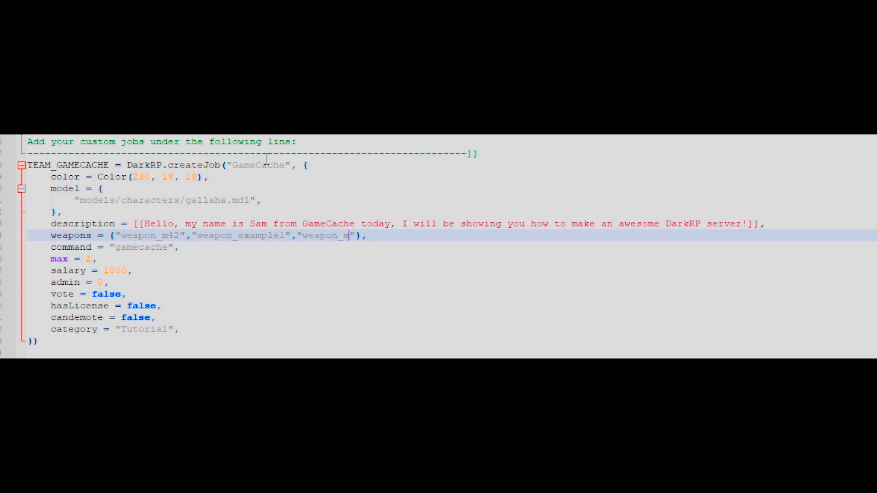
text(example2)
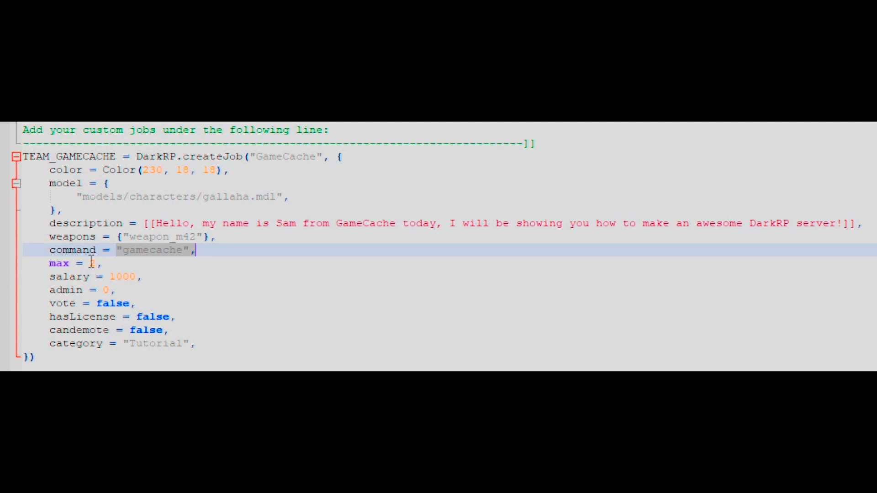
click(91, 263)
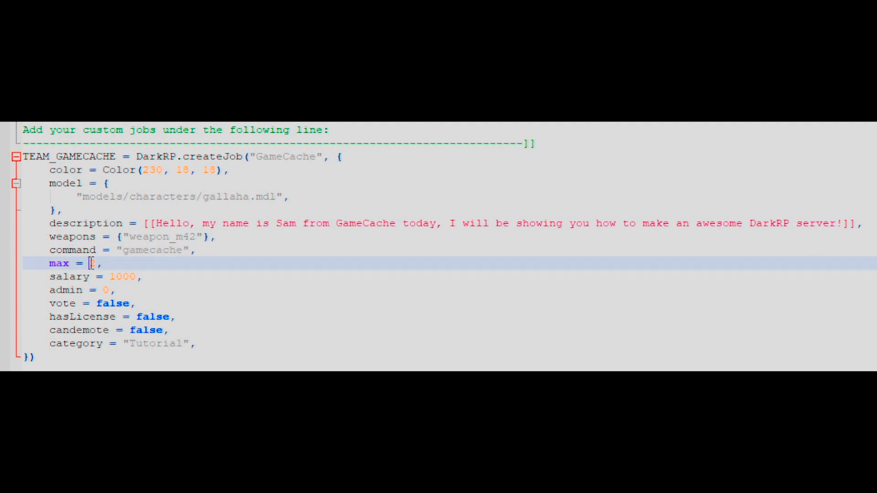
text(2)
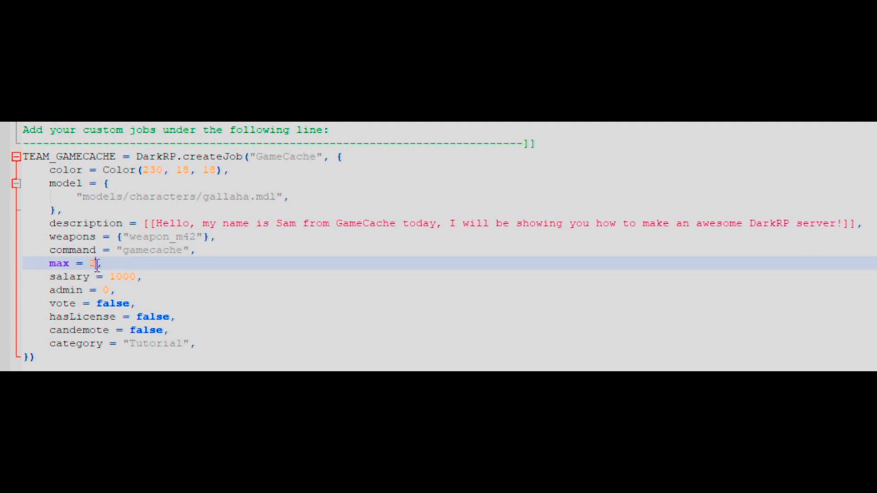
text(4)
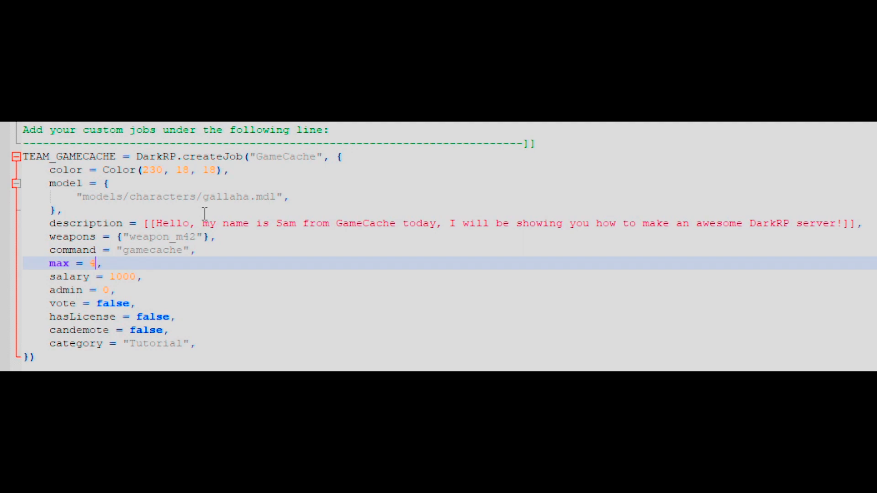
text(100)
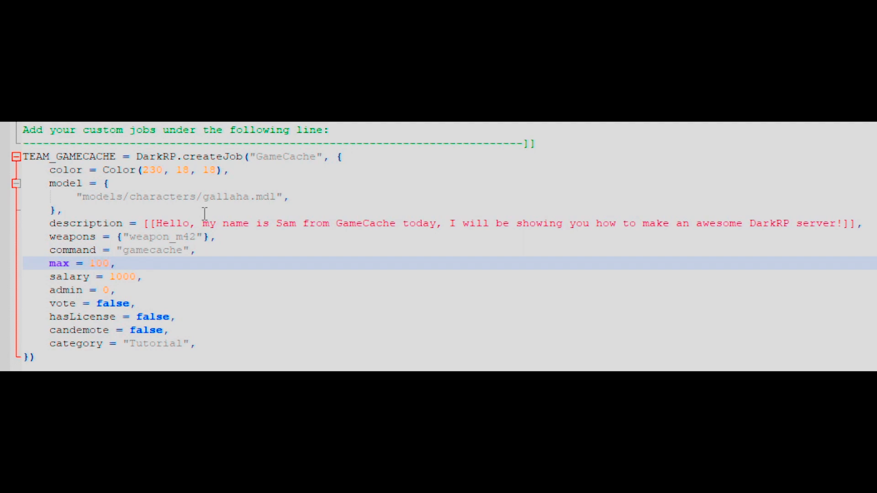
text(2)
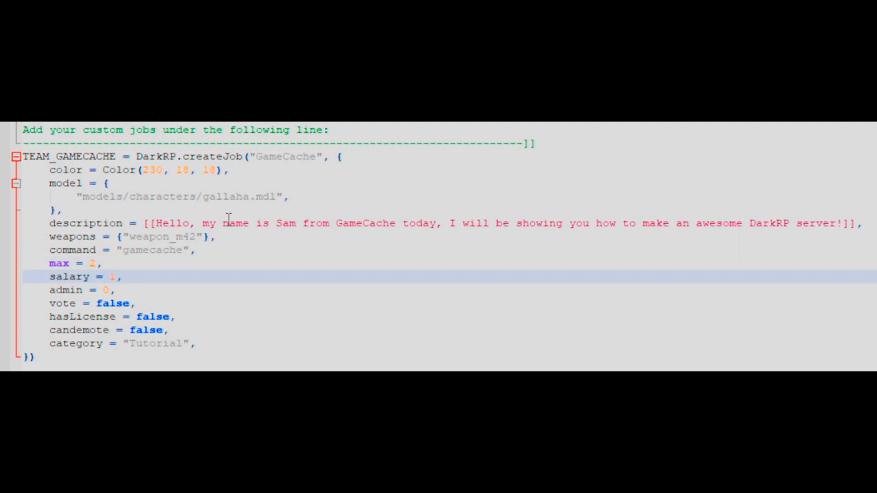
text(99999)
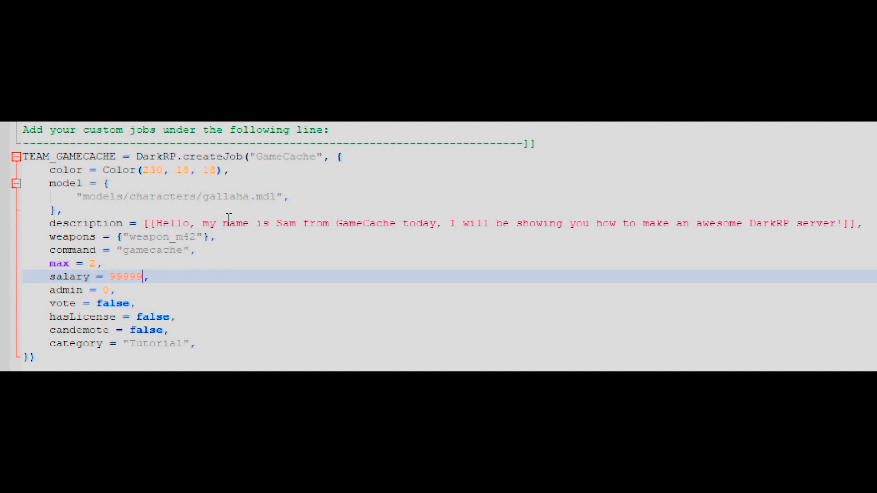
text(1000)
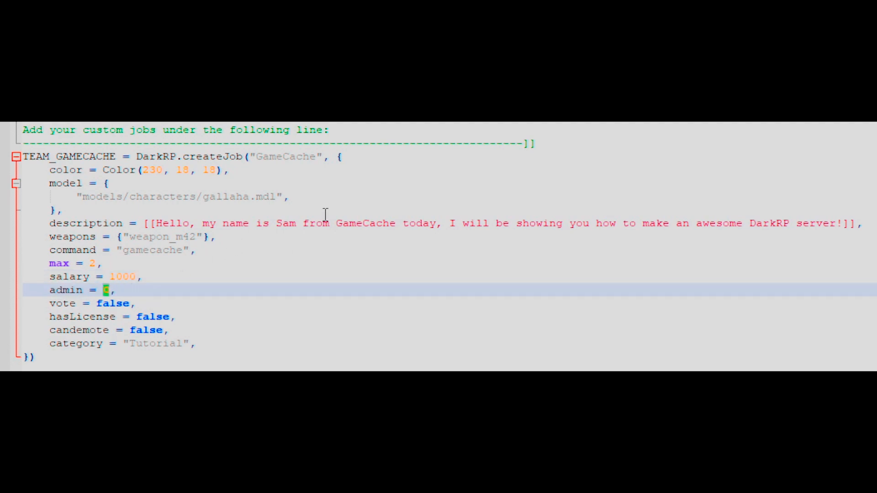
key(Backspace)
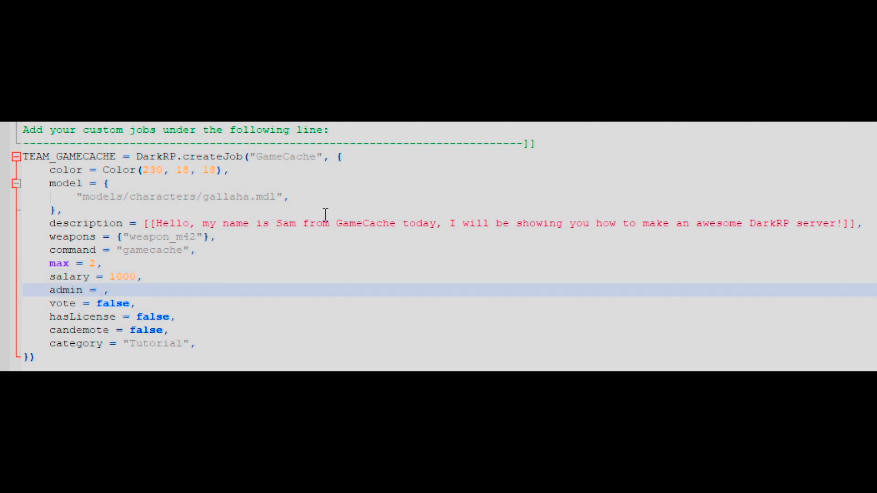
text(0)
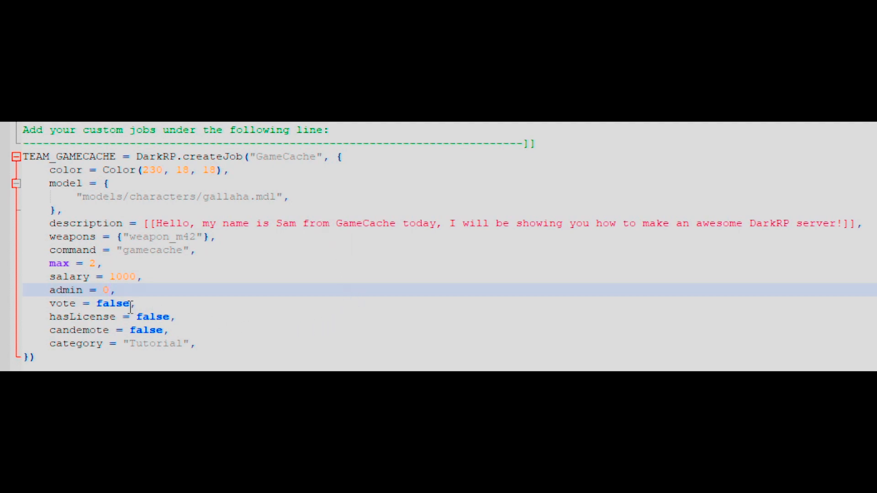
double_click(113, 303)
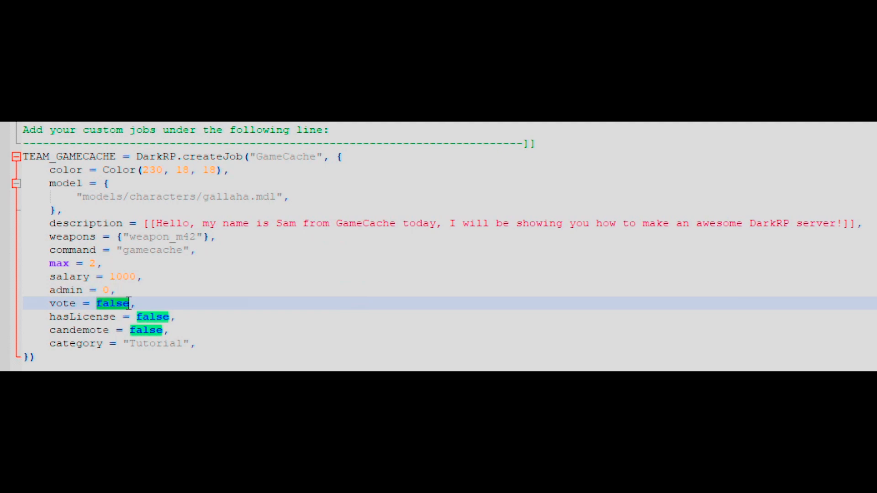
text(tru)
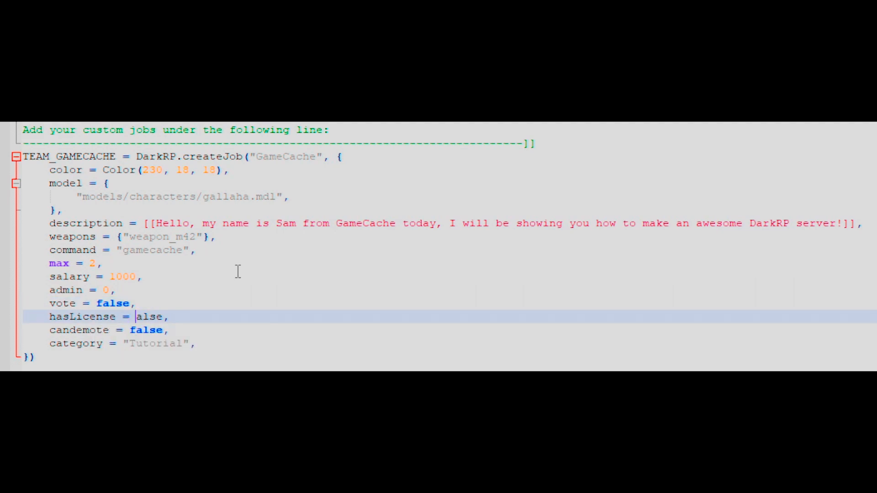
text(tru)
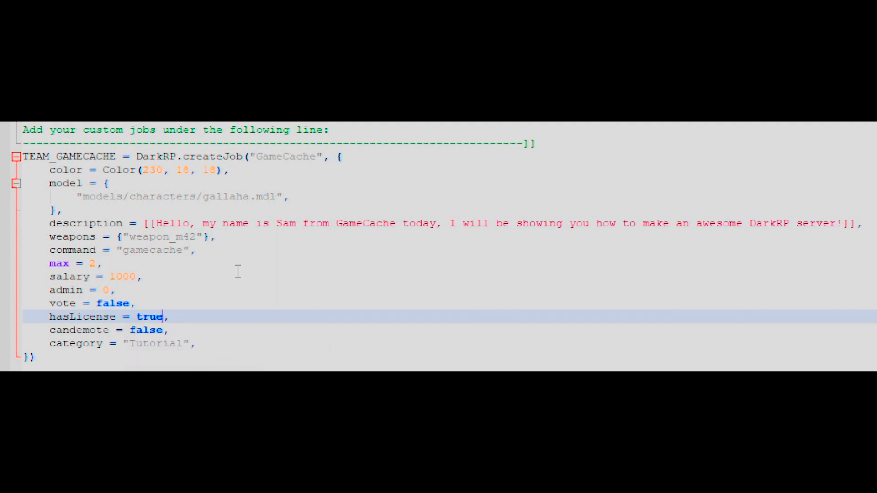
text(false)
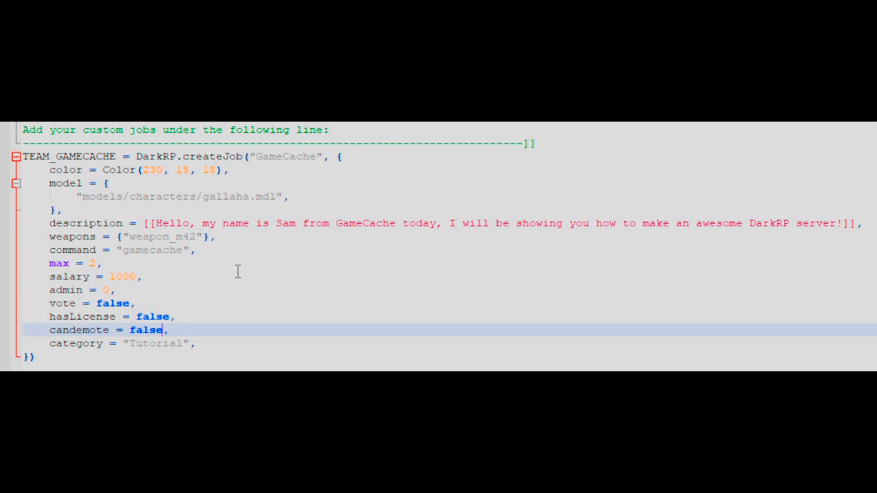
text(true)
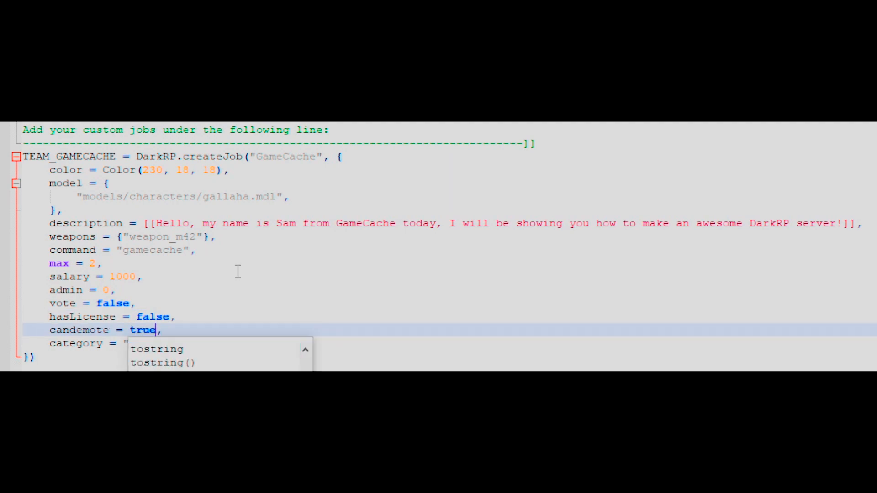
text(fa)
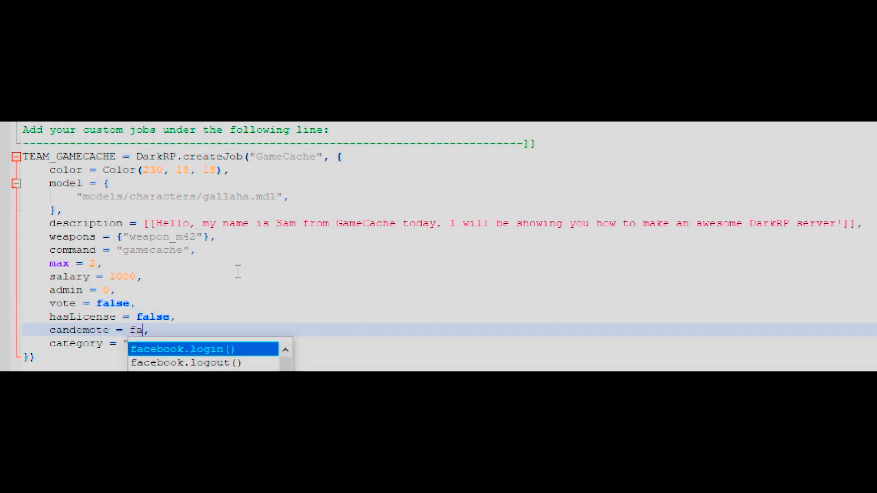
key(Tab)
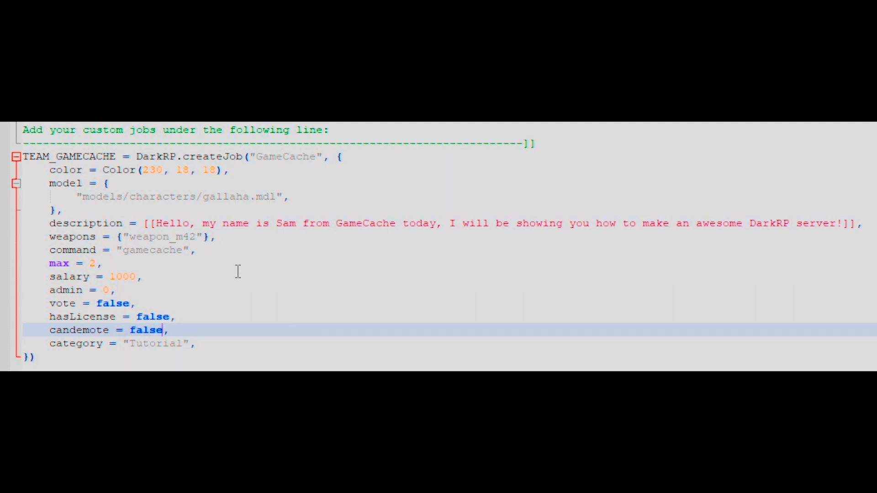
click(130, 344)
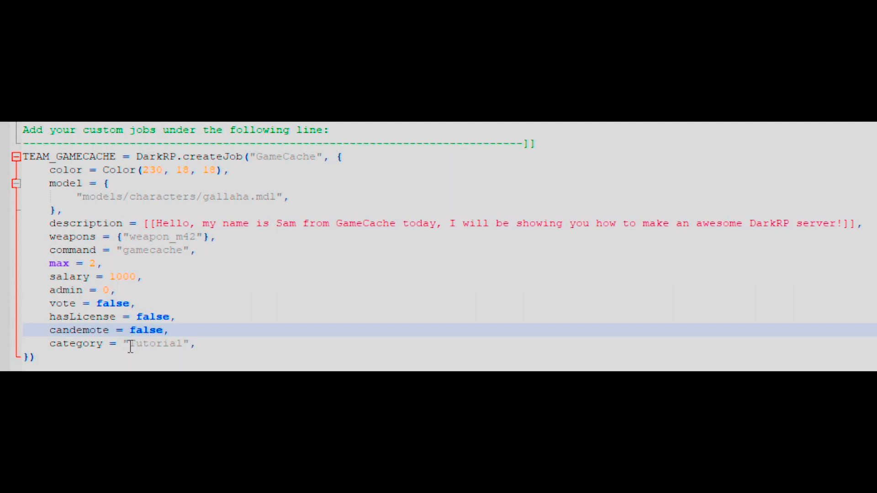
Select the "Tutorial" category value in the GameCache job
double_click(155, 344)
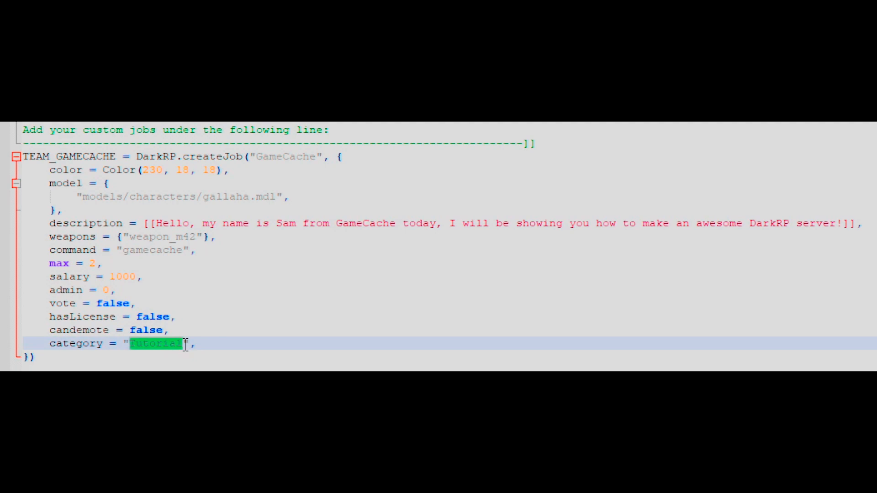
mouse_move(299, 327)
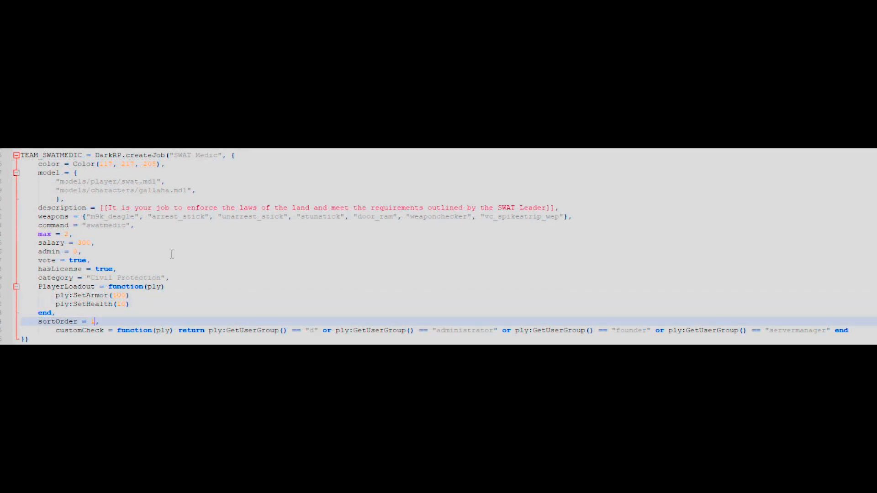
Set SWAT Medic sortOrder to 100 and its customCheck to donator or administrator
text(00)
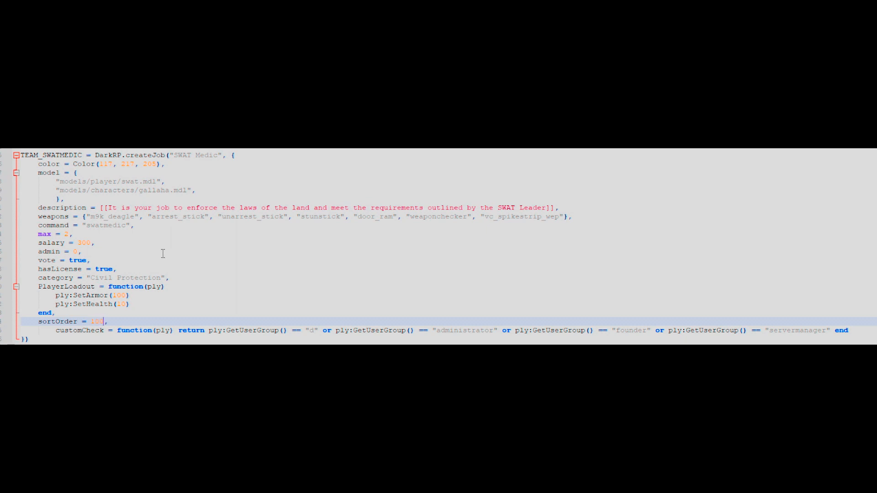
double_click(97, 322)
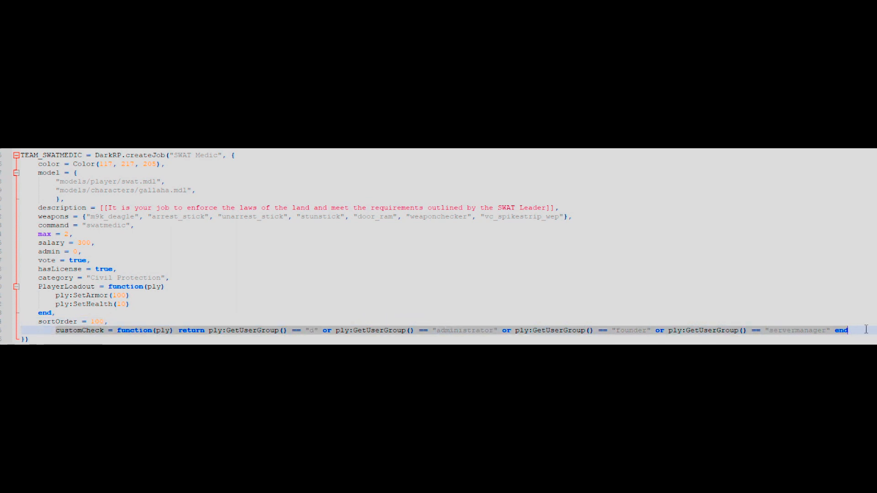
mouse_move(289, 316)
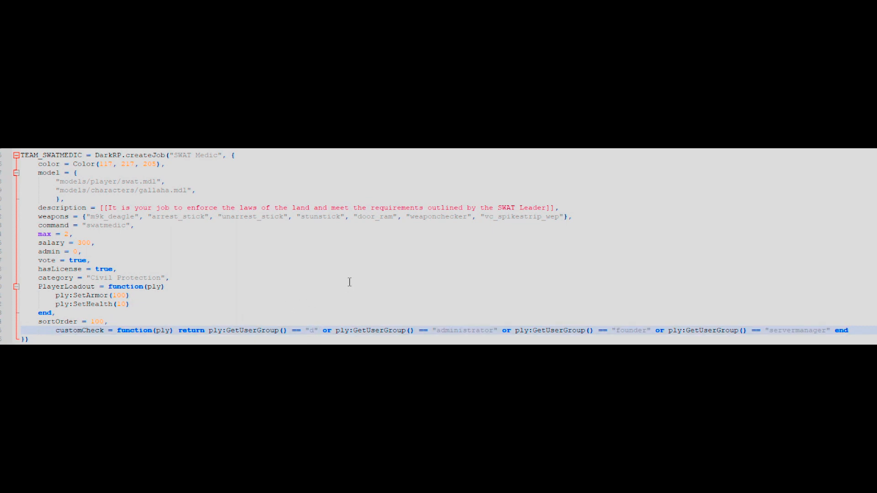
text(onator)
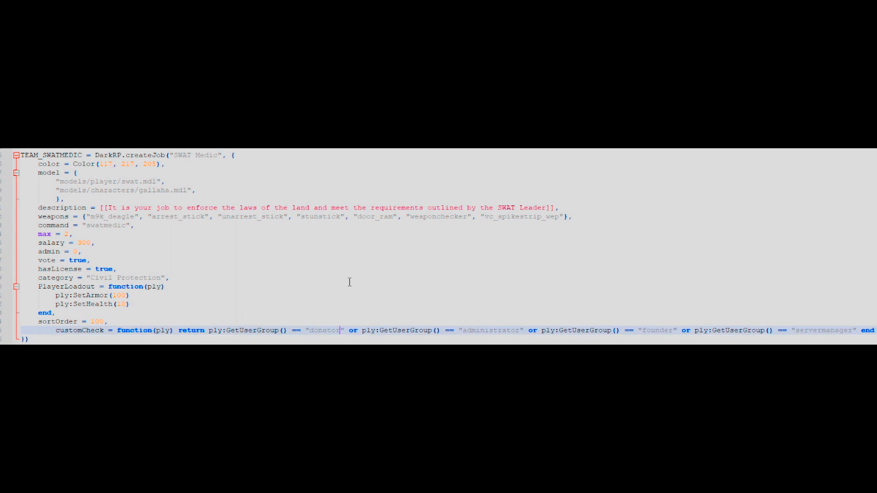
double_click(532, 331)
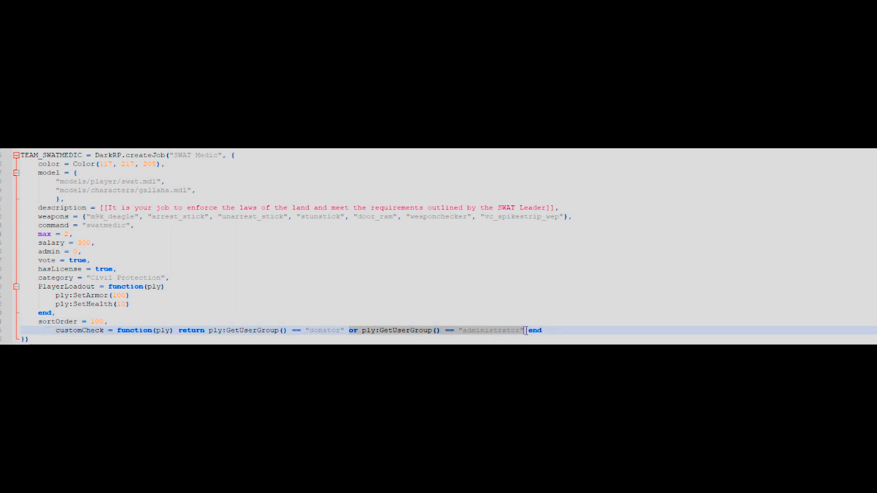
text(or ply:GetUserGroup() == "administrator")
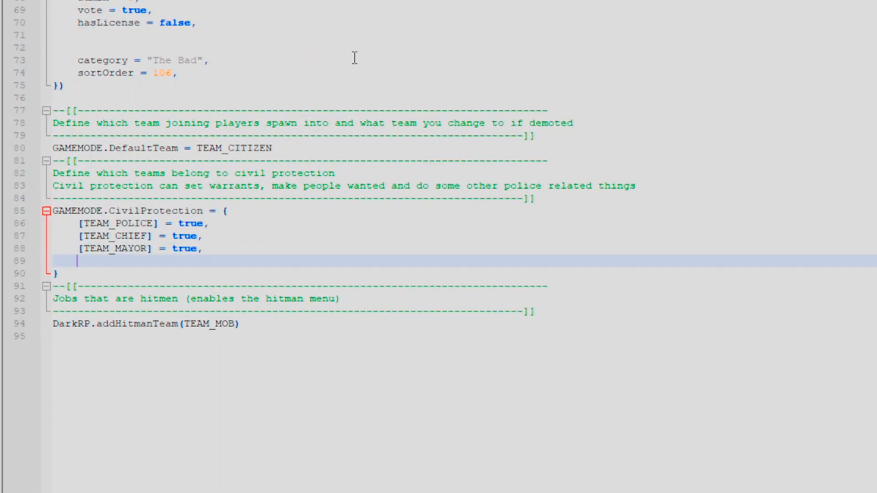
Add [TEAM_SWATMEDIC] = true to GAMEMODE.CivilProtection after police, chief and mayor
text([)
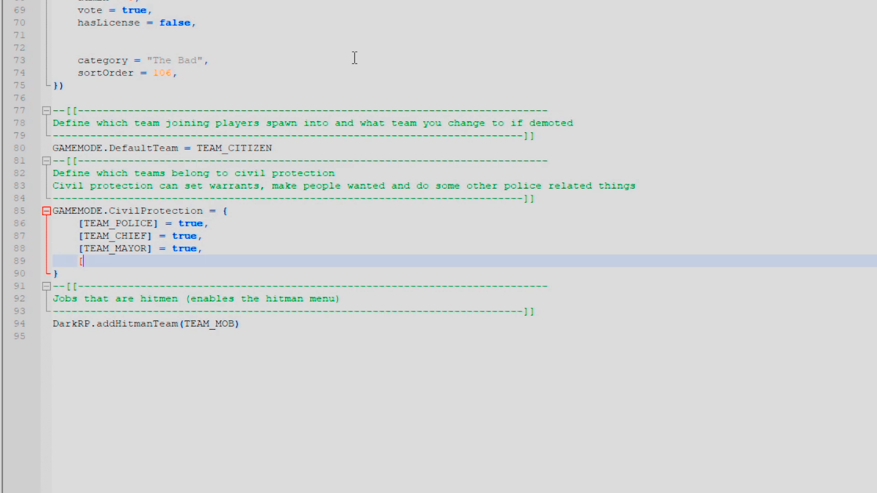
text(TEAM_S)
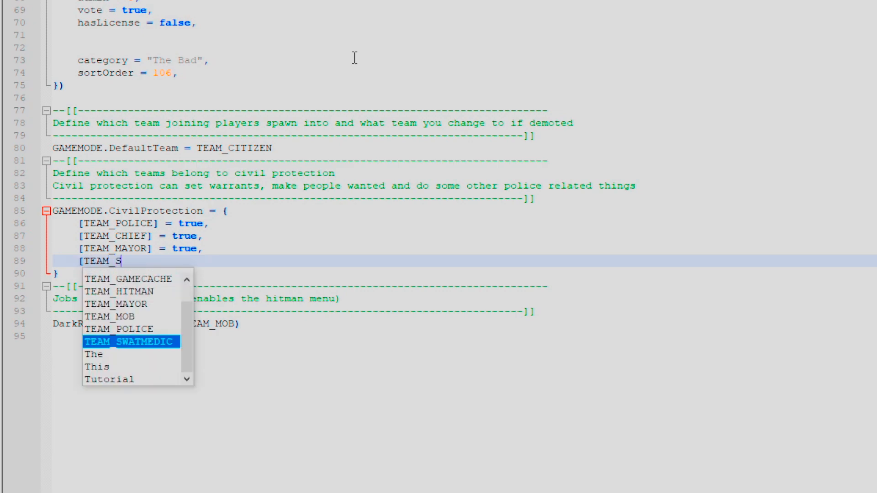
text(WATM)
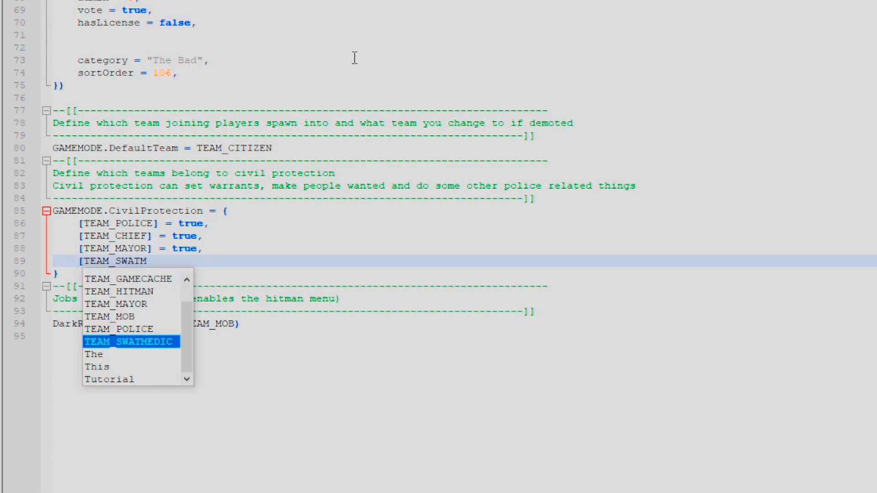
click(130, 341)
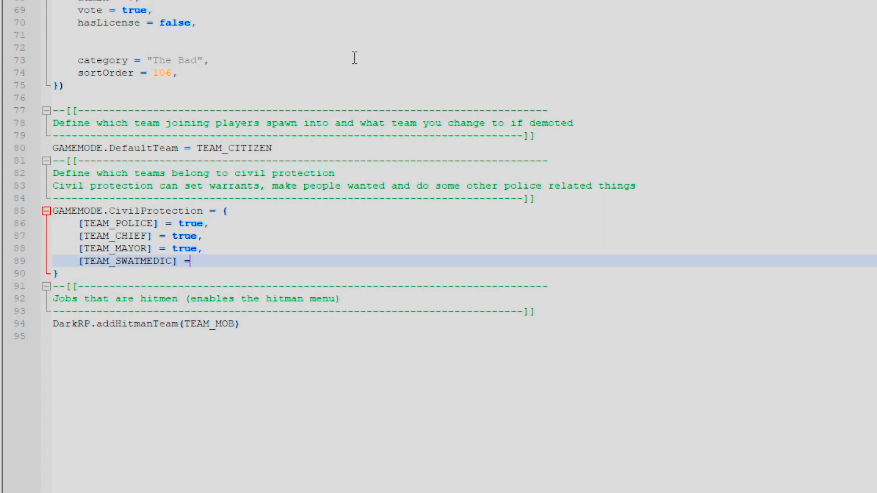
text(true,)
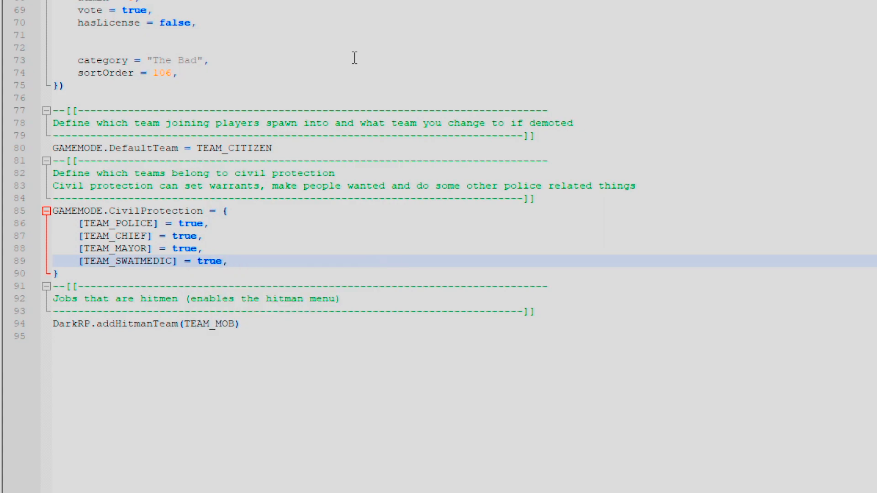
click(227, 261)
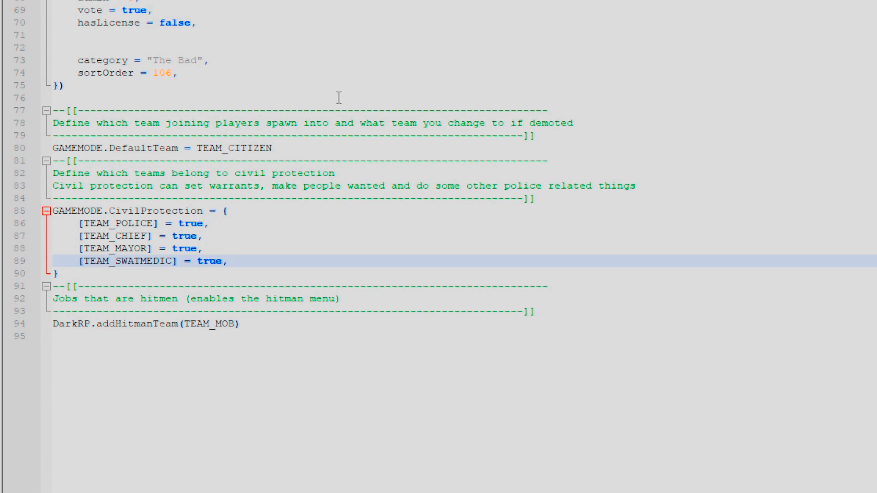
mouse_move(232, 329)
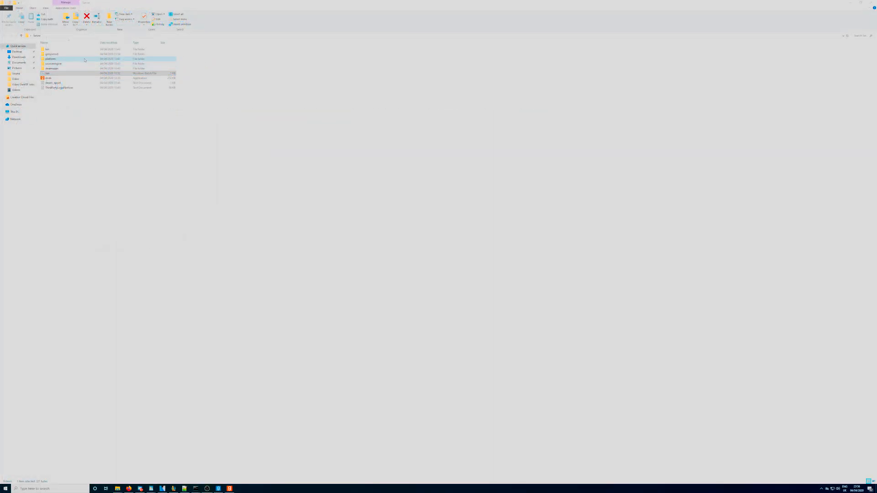
Browse through garrysmod, addons, lua and darkrp_customthings folders in File Explorer
double_click(55, 53)
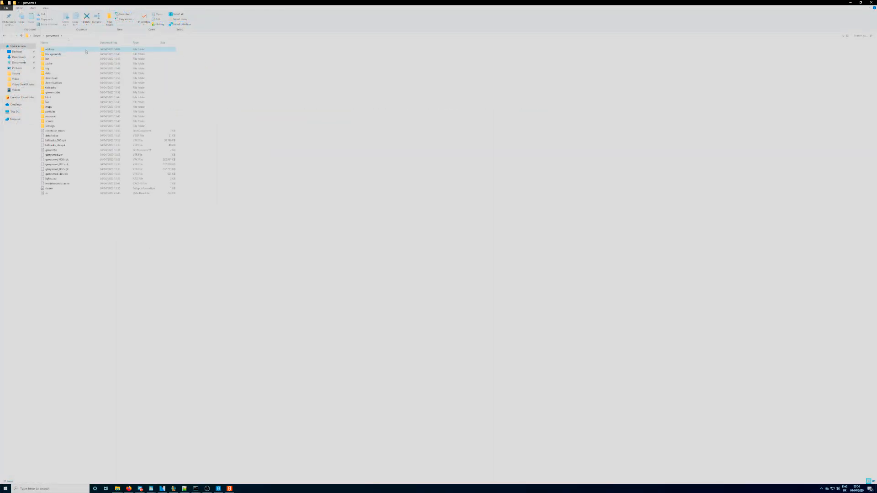
double_click(51, 48)
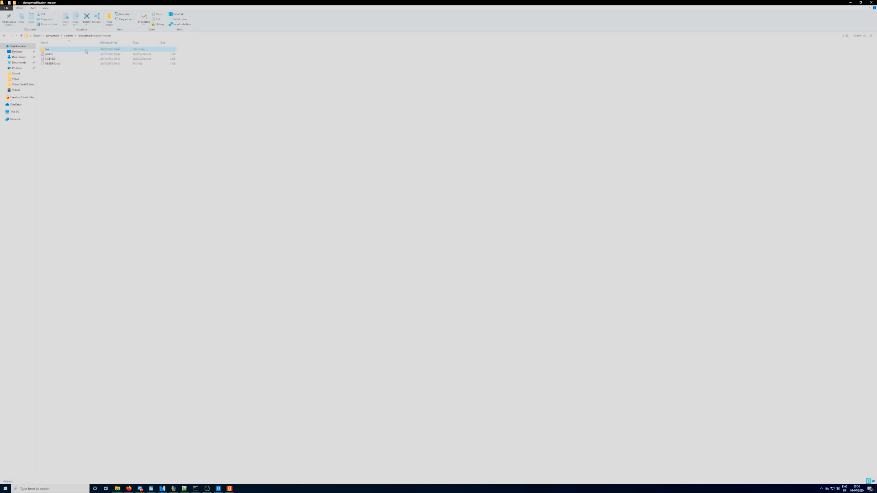
double_click(47, 49)
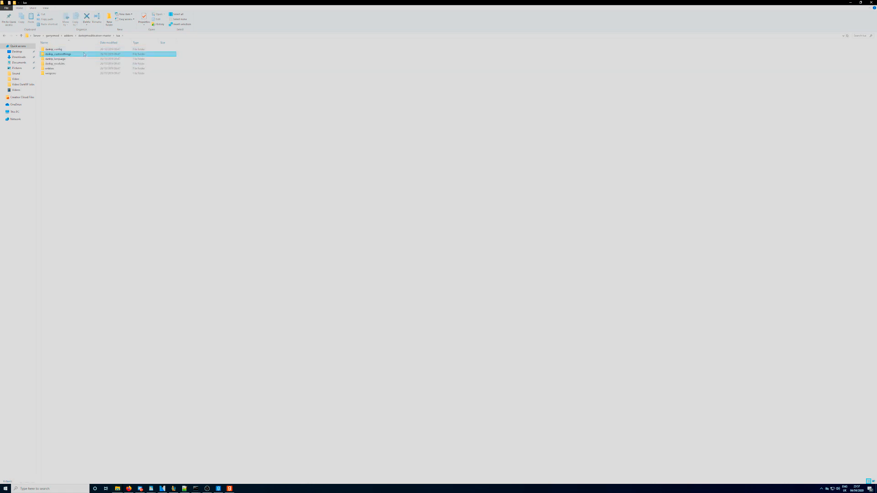
double_click(55, 54)
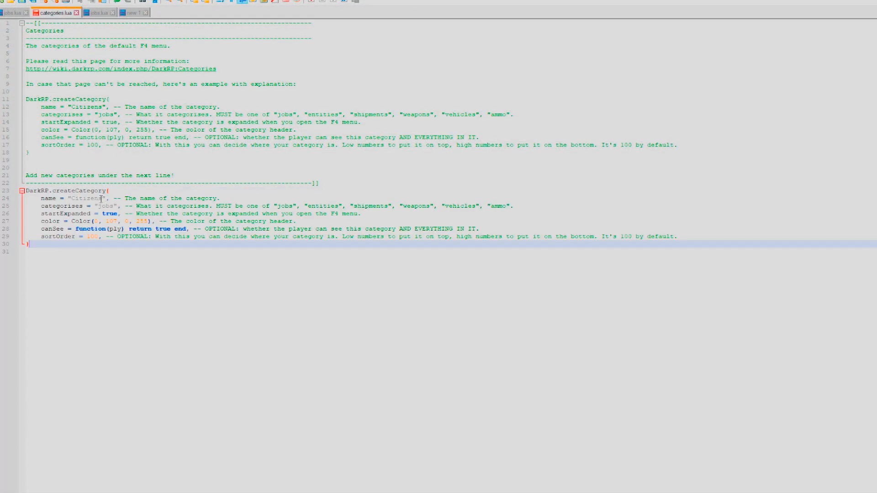
Rename the copied category from Citizens to Tutorial
double_click(86, 198)
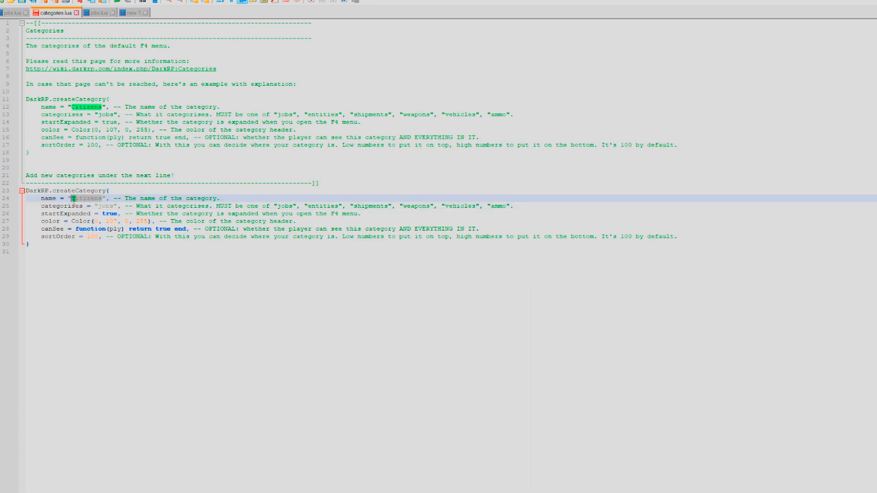
double_click(85, 198)
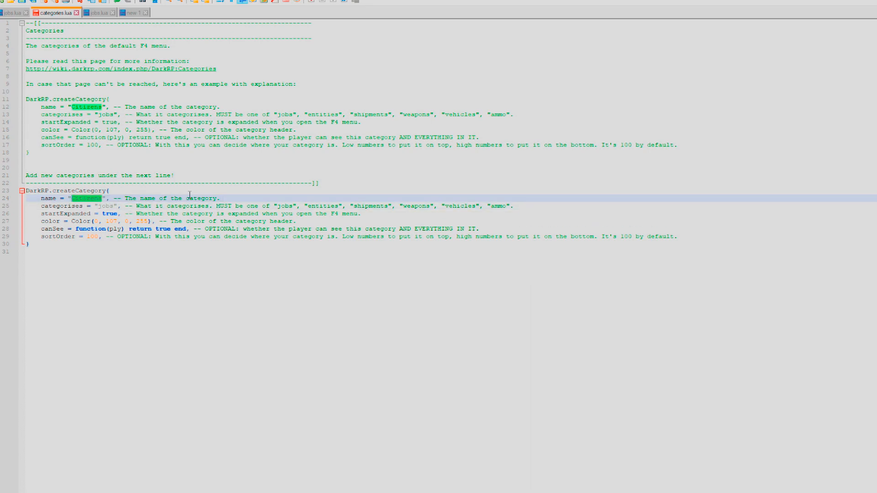
text(Tut)
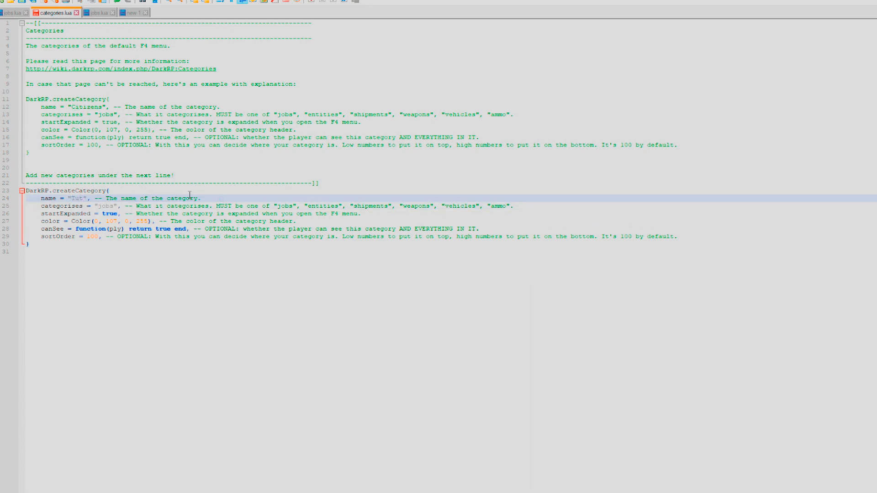
text(orial)
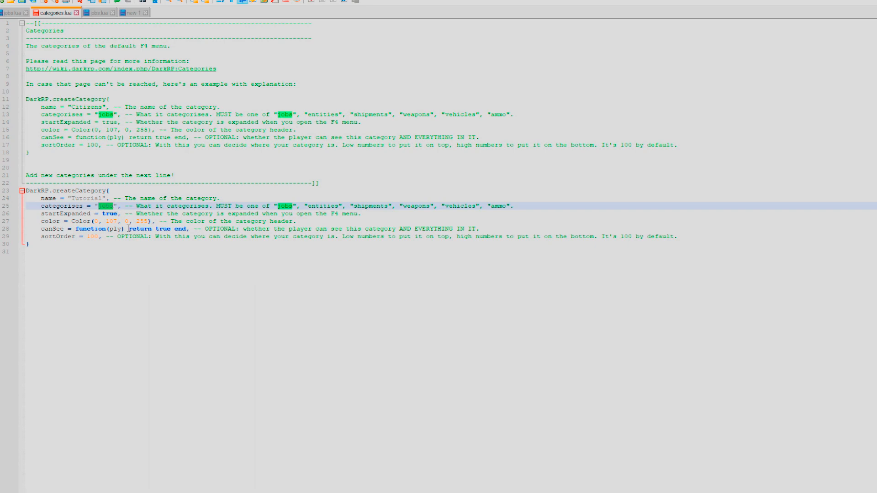
Keep startExpanded as true and change a colour value to 255
click(108, 213)
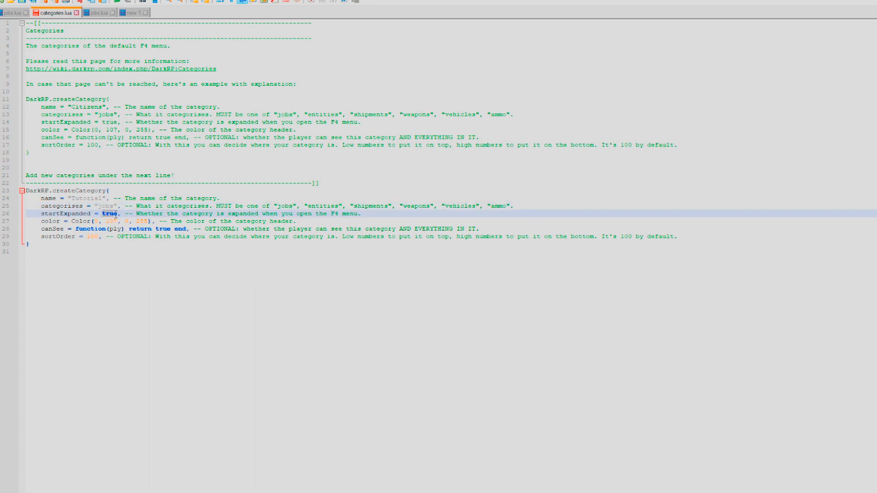
text(false)
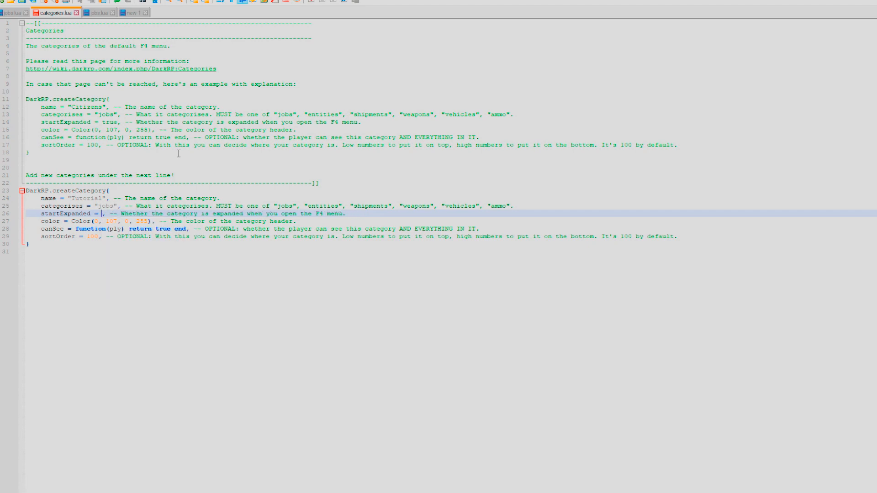
text(true)
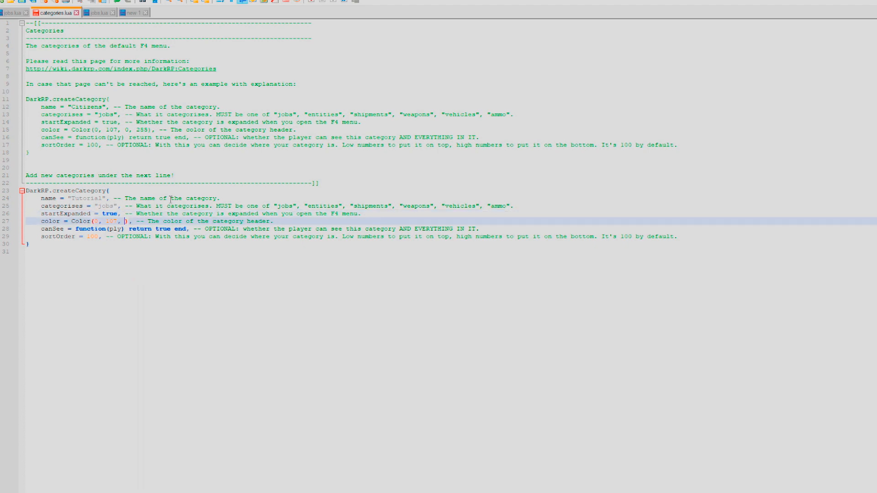
text(255)
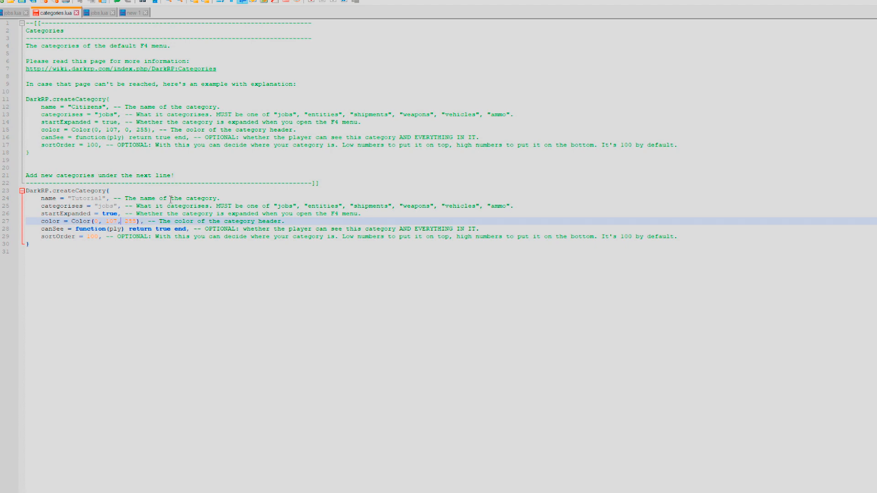